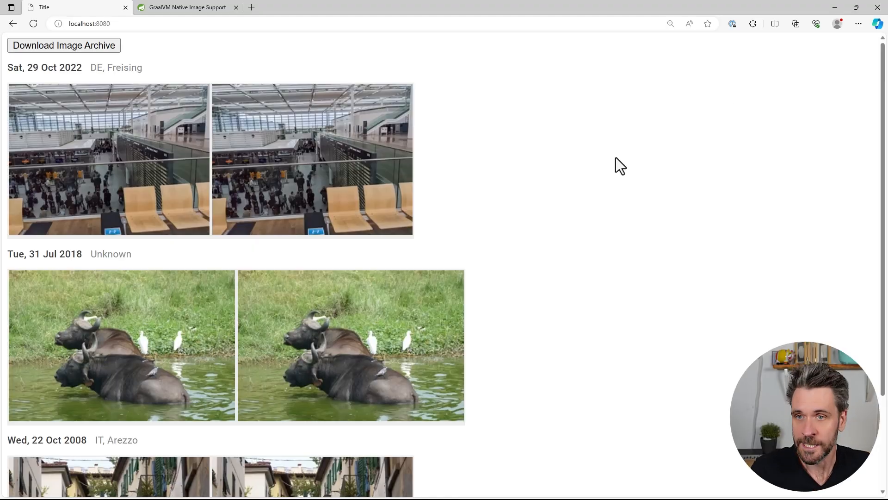
- Scroll through the uname -a output confirming the WSL2 Linux kernel
{"action": "scroll", "scroll_direction": "down", "scroll_amount": 3}
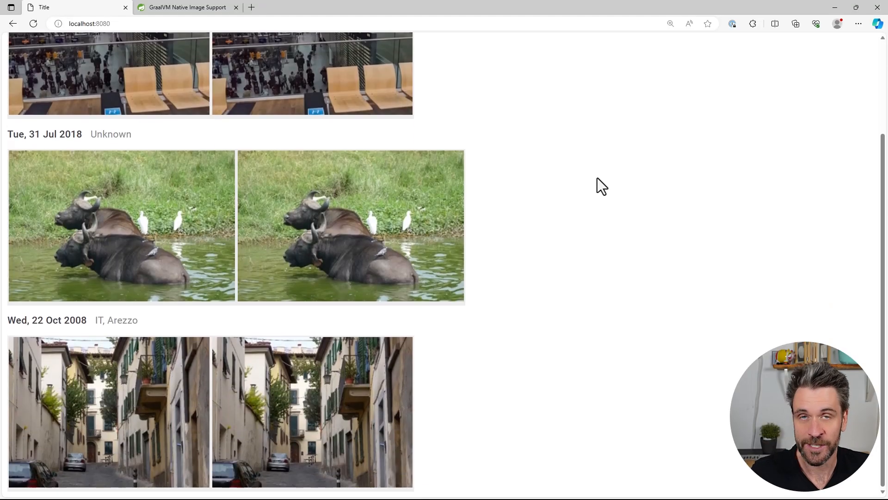
{"action": "scroll", "scroll_direction": "up", "scroll_amount": 3}
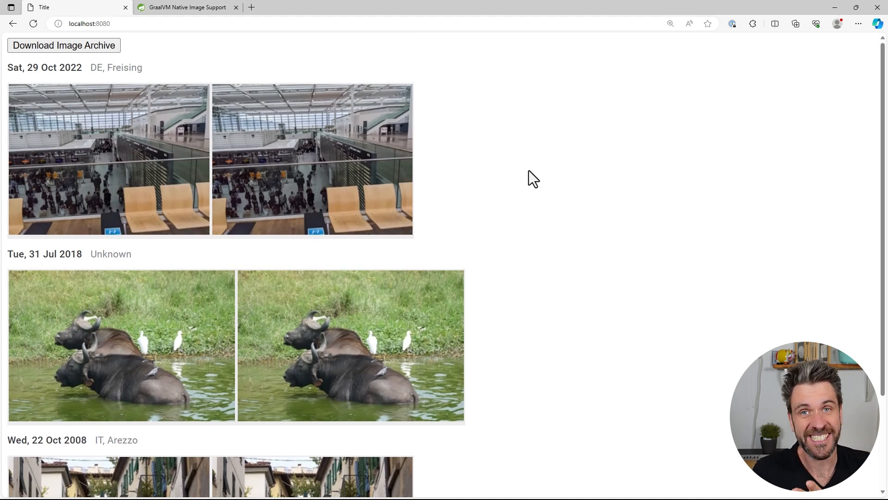
{"action": "mouse_move", "coordinate": [505, 173]}
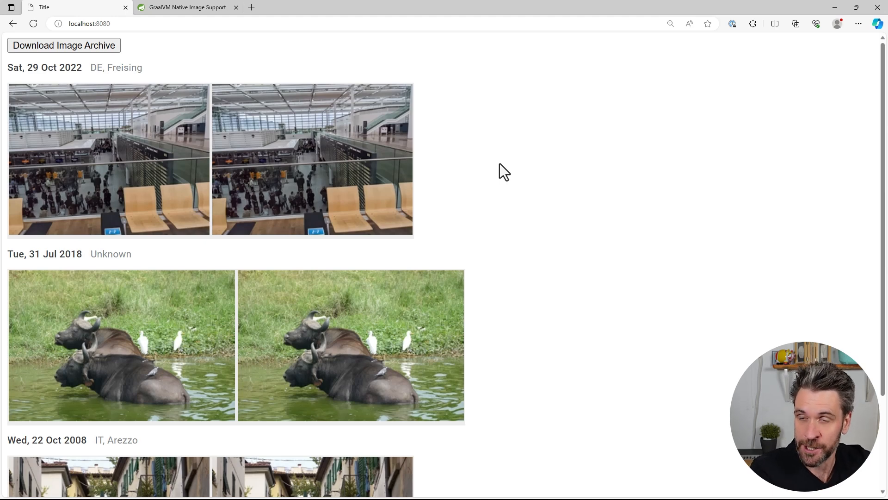
{"action": "mouse_move", "coordinate": [492, 188]}
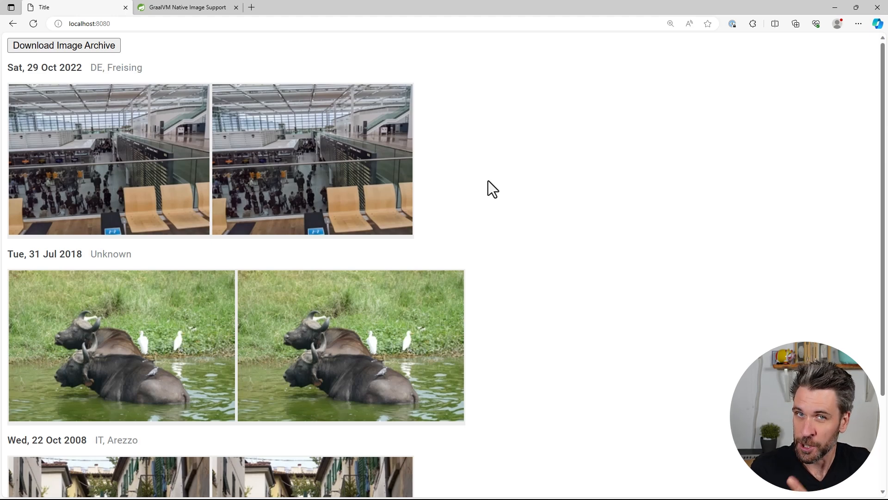
{"action": "mouse_move", "coordinate": [530, 214]}
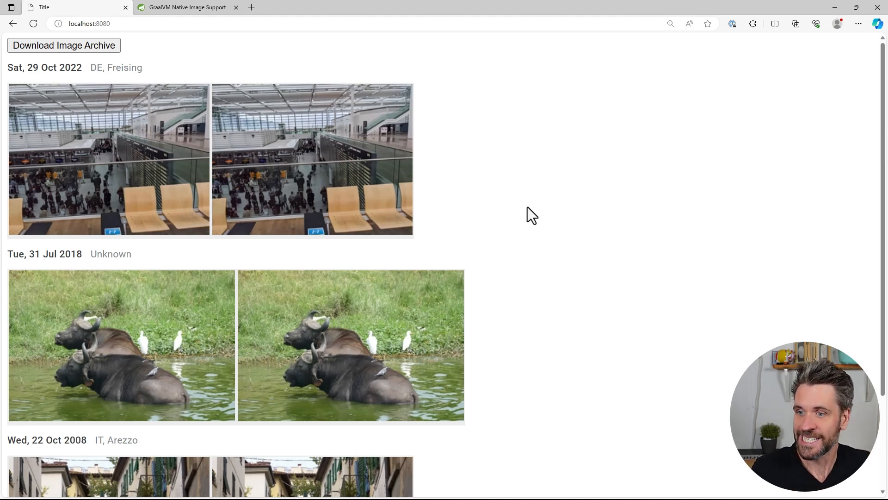
{"action": "mouse_move", "coordinate": [514, 199]}
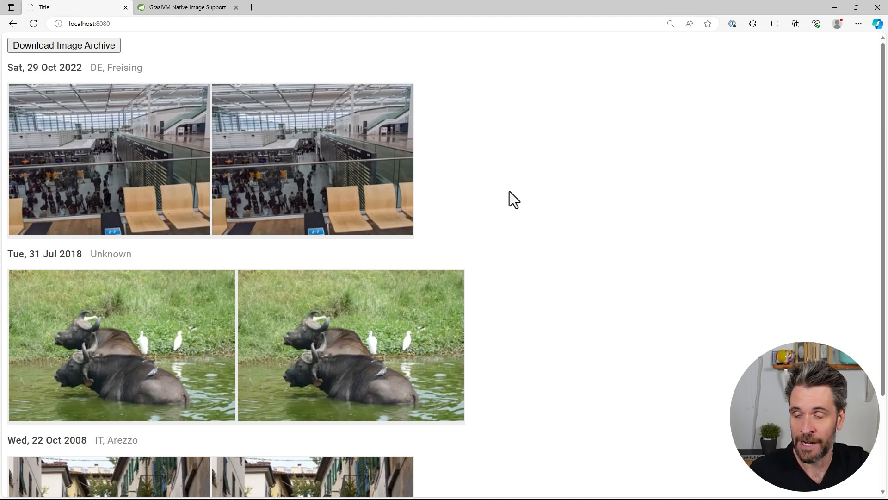
{"action": "mouse_move", "coordinate": [367, 236]}
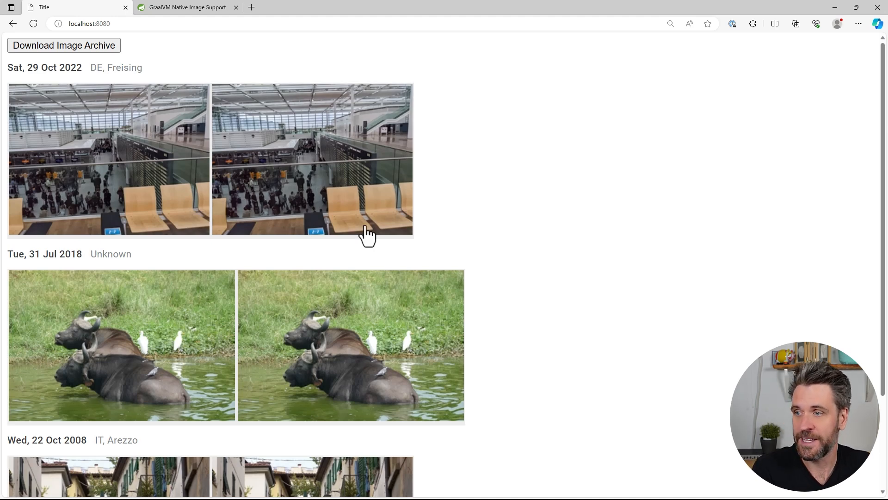
{"action": "scroll", "scroll_direction": "down", "scroll_amount": 3}
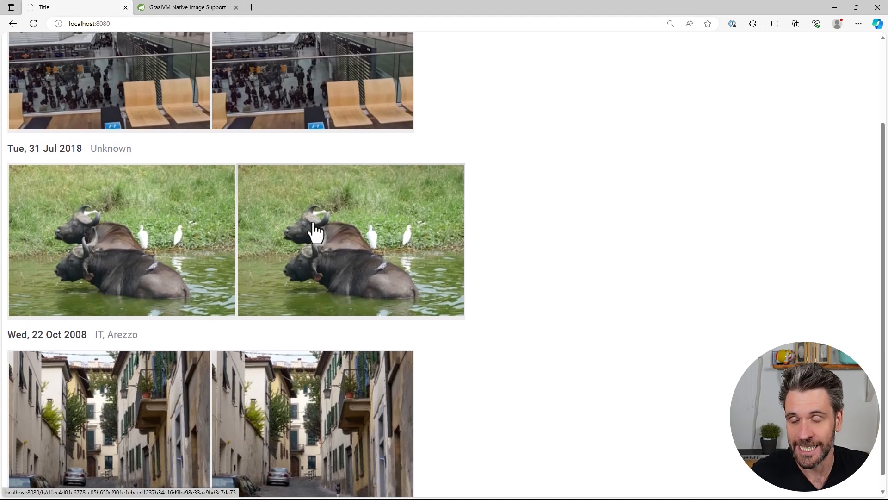
{"action": "scroll", "scroll_direction": "up", "scroll_amount": 3}
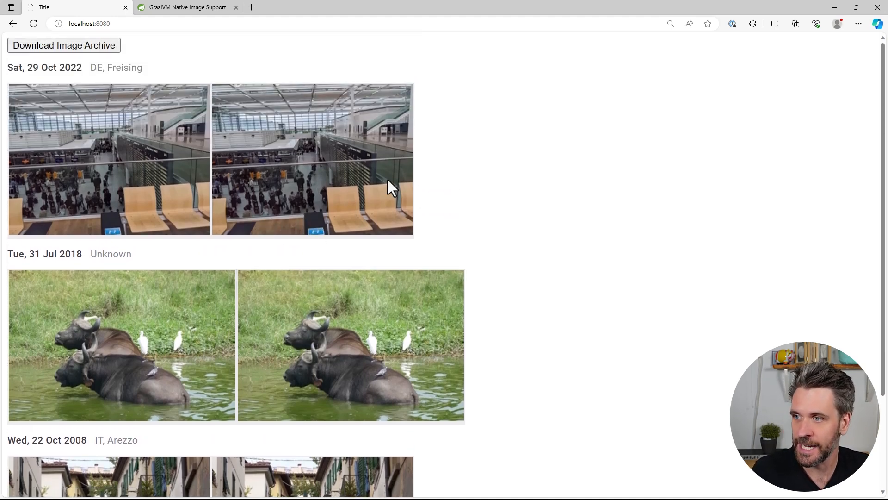
{"action": "mouse_move", "coordinate": [511, 182]}
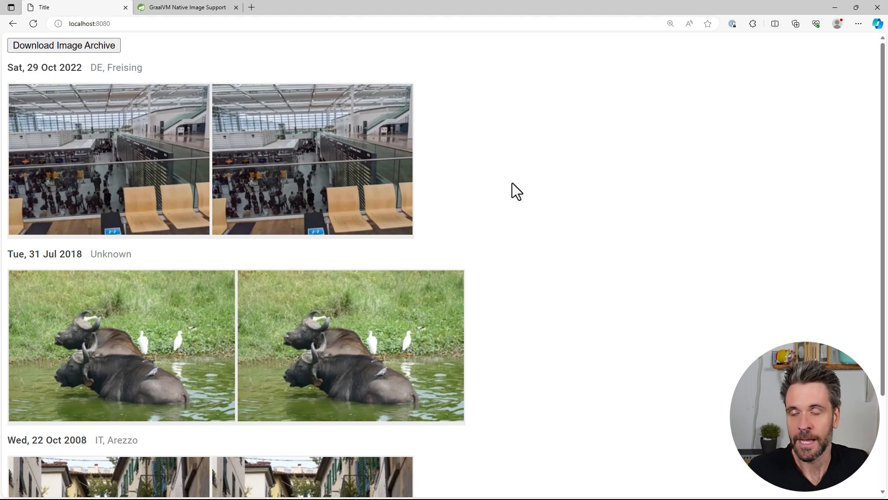
{"action": "mouse_move", "coordinate": [498, 181]}
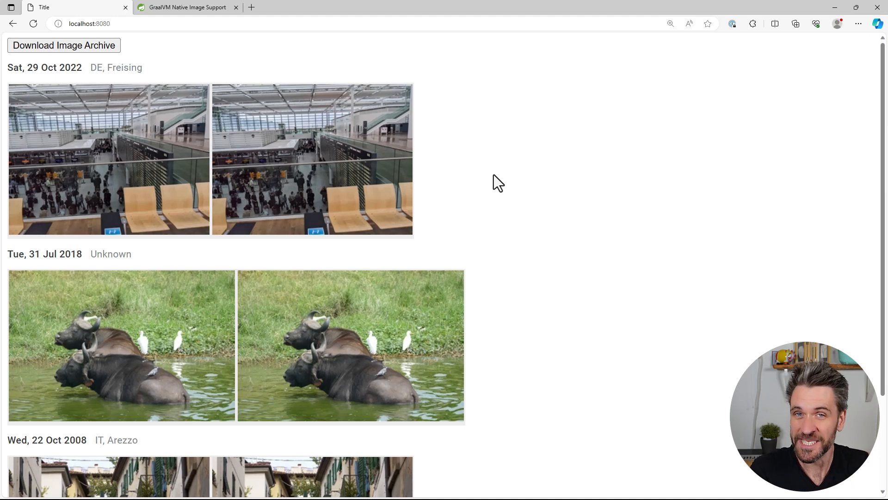
{"action": "mouse_move", "coordinate": [539, 192]}
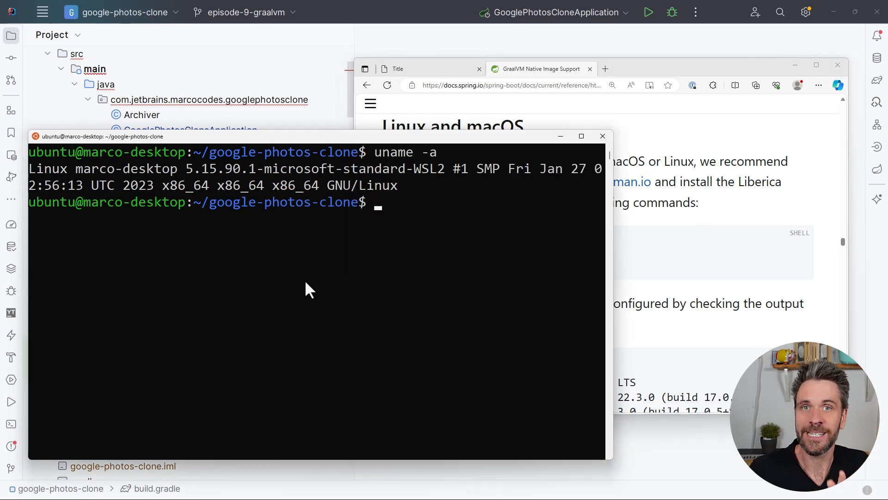
{"action": "mouse_move", "coordinate": [305, 284]}
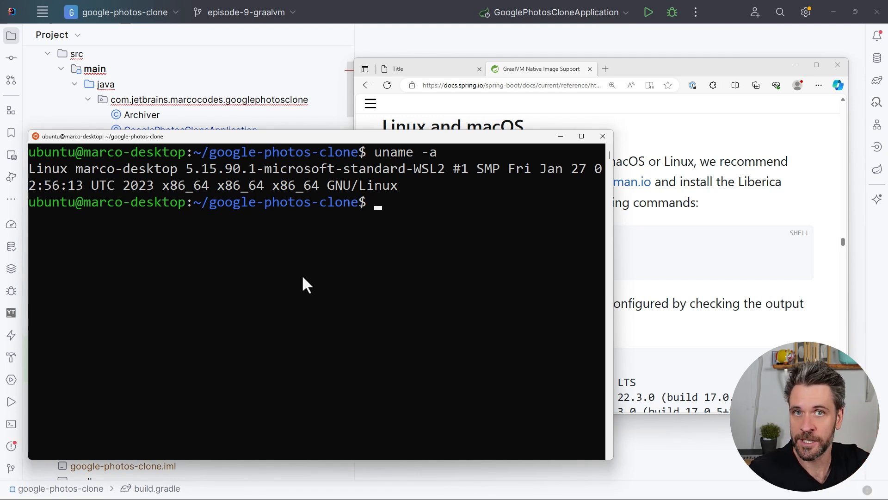
{"action": "mouse_move", "coordinate": [362, 172]}
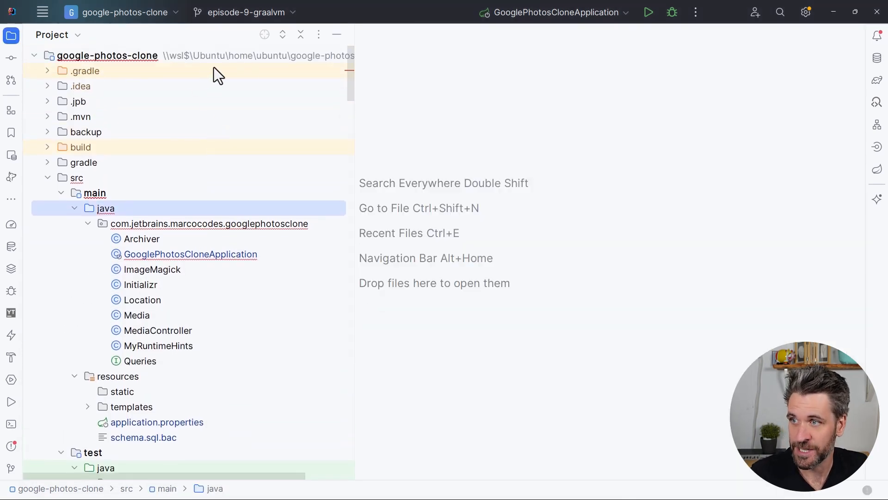
- Select the google-photos-clone project root to reveal its \\wsl$ Ubuntu path
{"action": "left_click", "coordinate": [107, 56]}
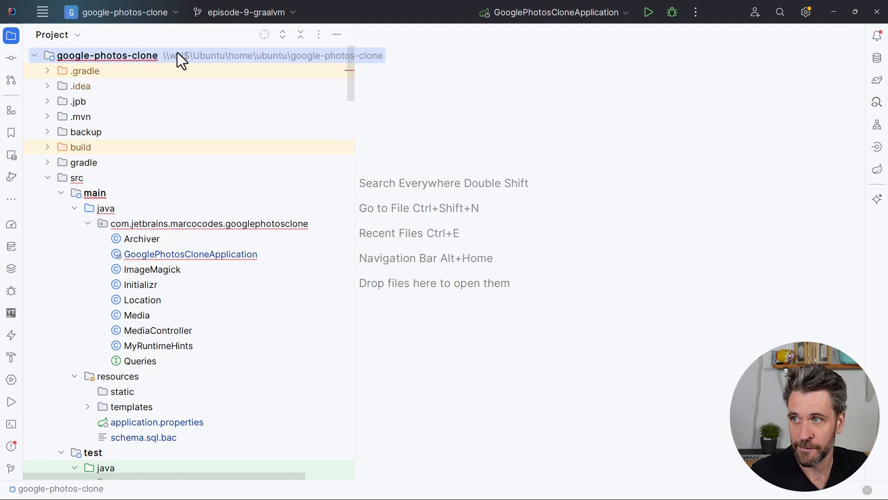
{"action": "mouse_move", "coordinate": [184, 70]}
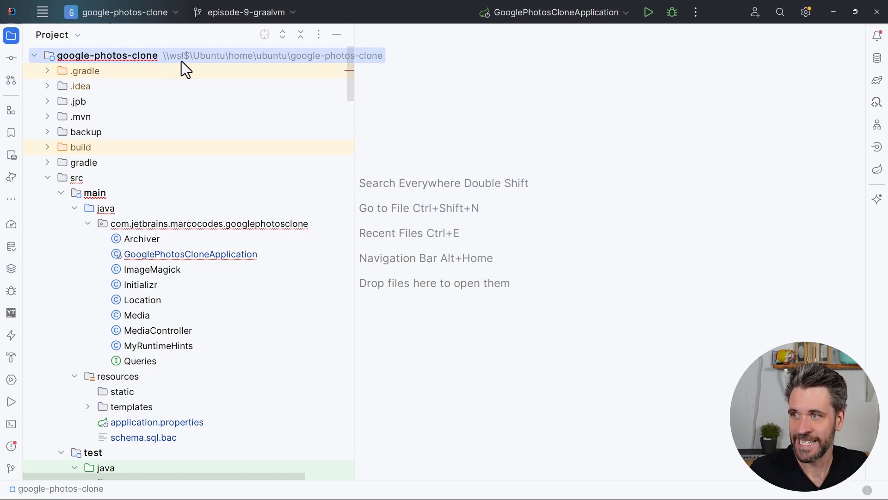
{"action": "mouse_move", "coordinate": [433, 144]}
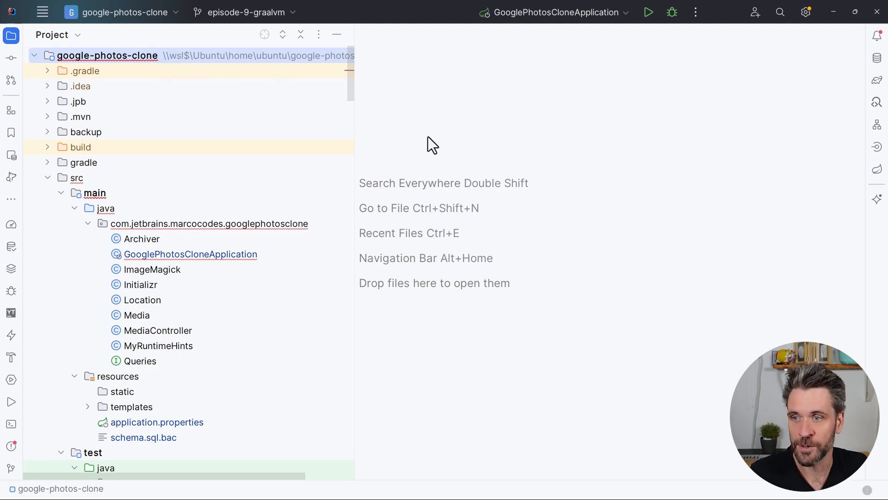
{"action": "mouse_move", "coordinate": [470, 174]}
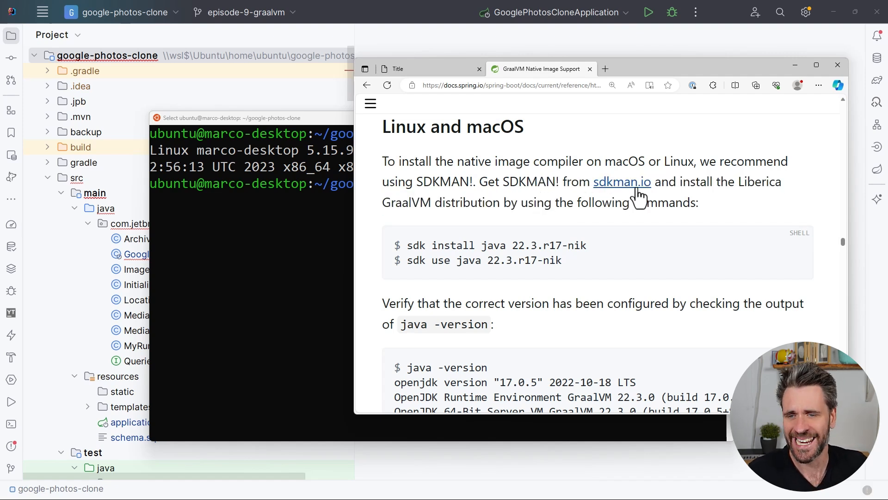
{"action": "mouse_move", "coordinate": [646, 187]}
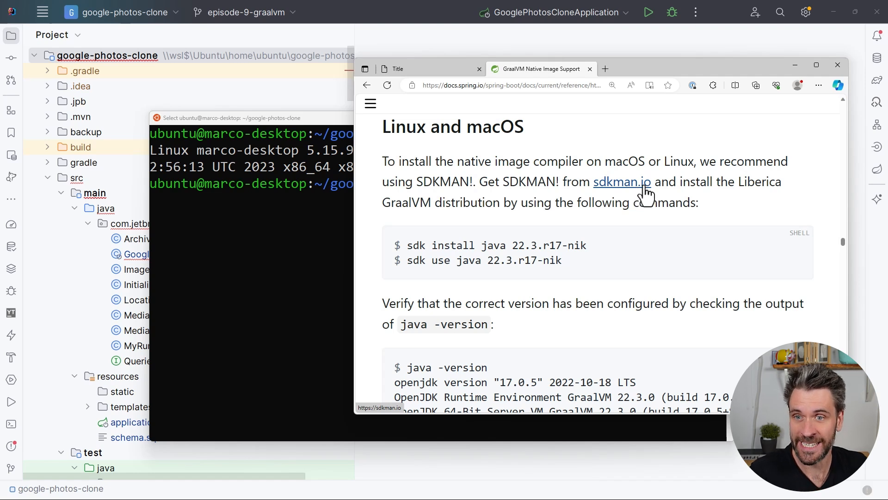
{"action": "mouse_move", "coordinate": [690, 192]}
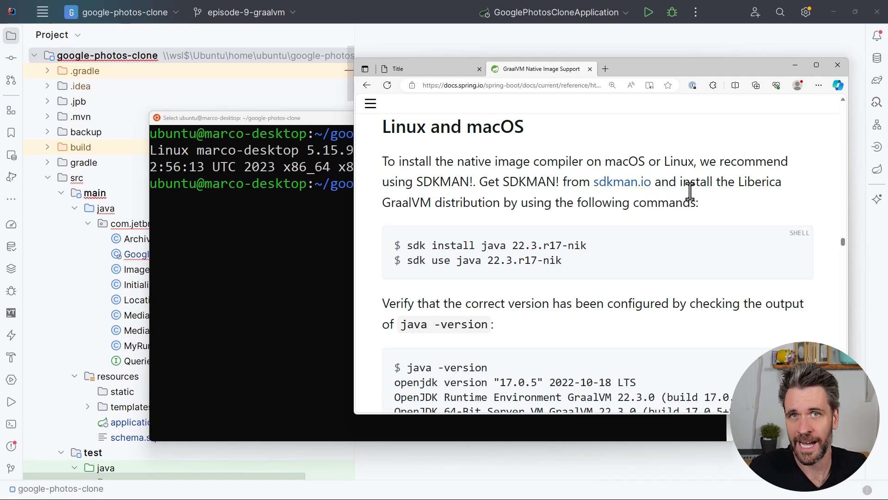
{"action": "mouse_move", "coordinate": [479, 278]}
{"action": "type", "text": "sdk use java 22.3.r17-nik"}
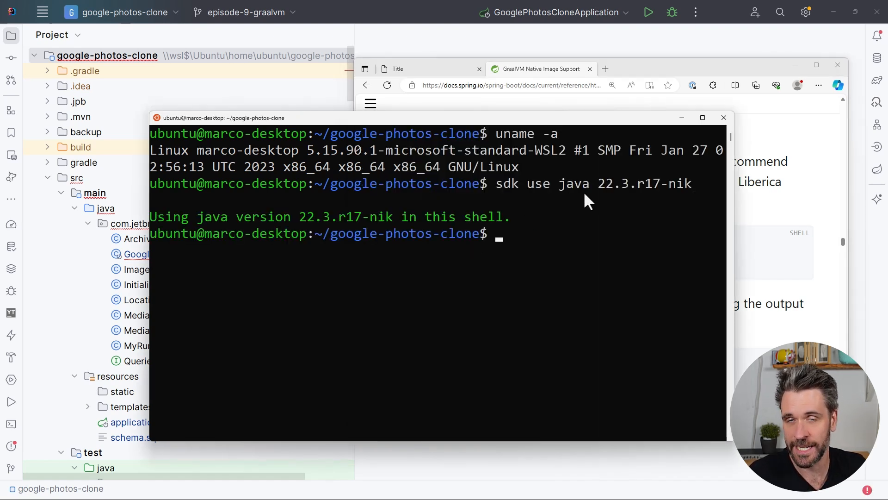
{"action": "mouse_move", "coordinate": [203, 265]}
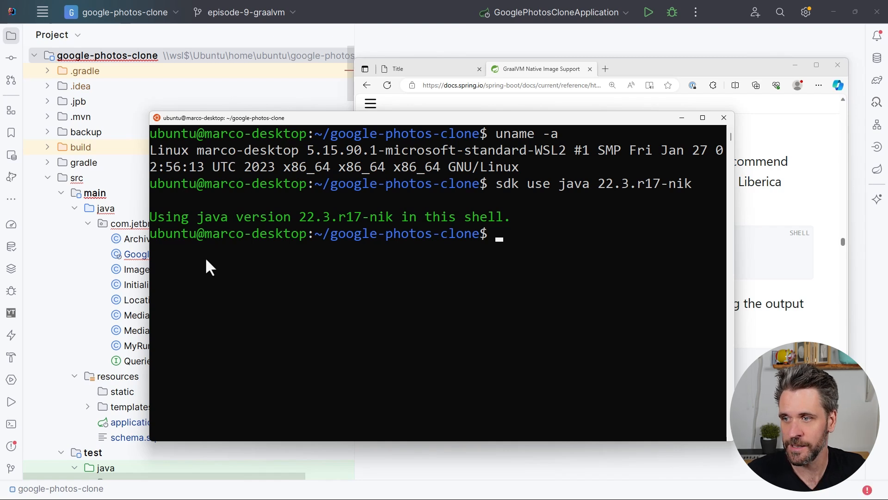
- Run java -version and highlight the OpenJDK 17.0.5 / GraalVM 22.3.0 runtime line
{"action": "double_click", "coordinate": [306, 216]}
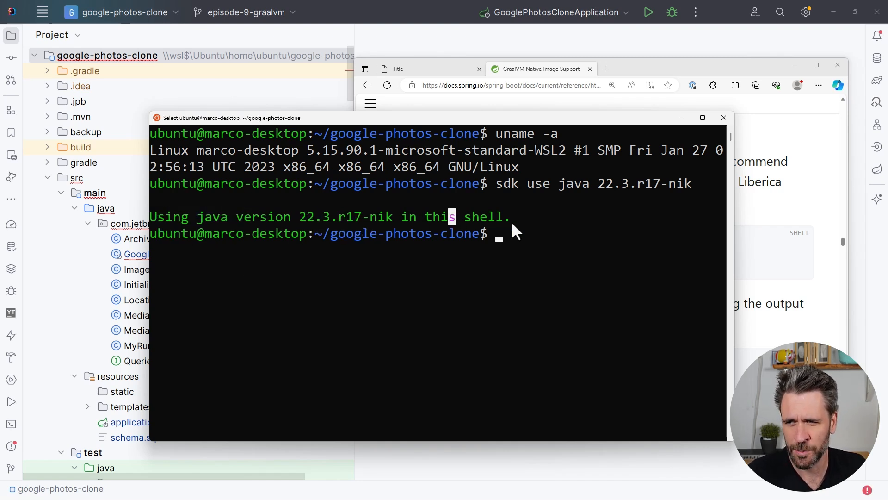
{"action": "type", "text": "java -version"}
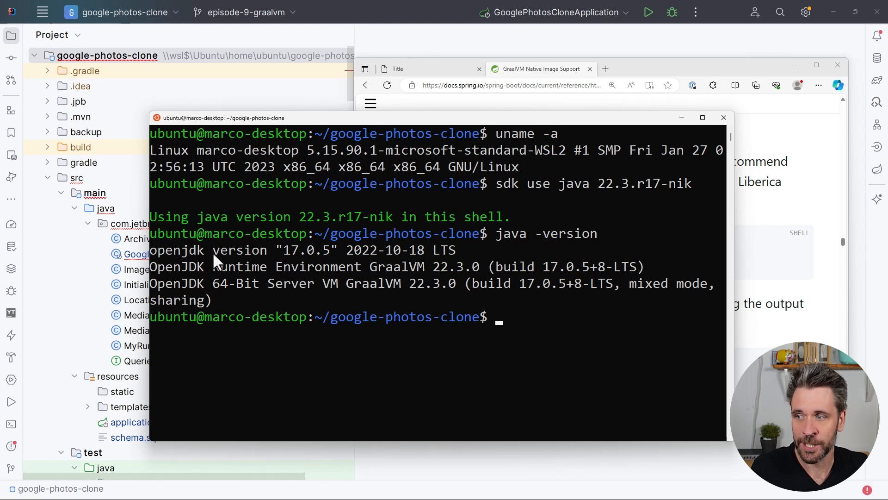
{"action": "double_click", "coordinate": [292, 250]}
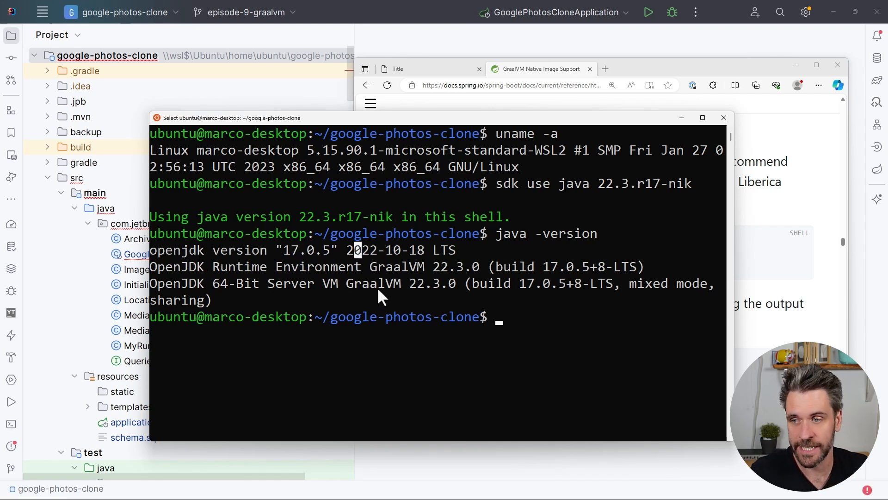
{"action": "left_click_drag", "start_coordinate": [346, 283], "coordinate": [433, 283]}
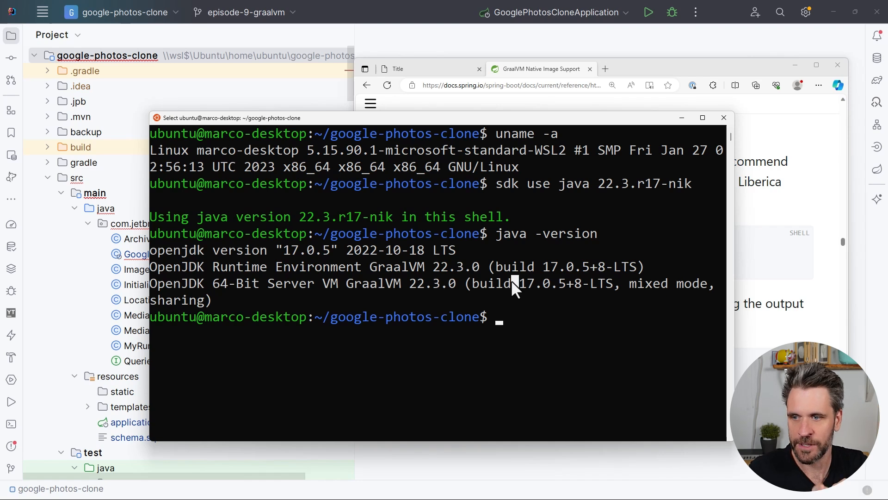
{"action": "mouse_move", "coordinate": [679, 307]}
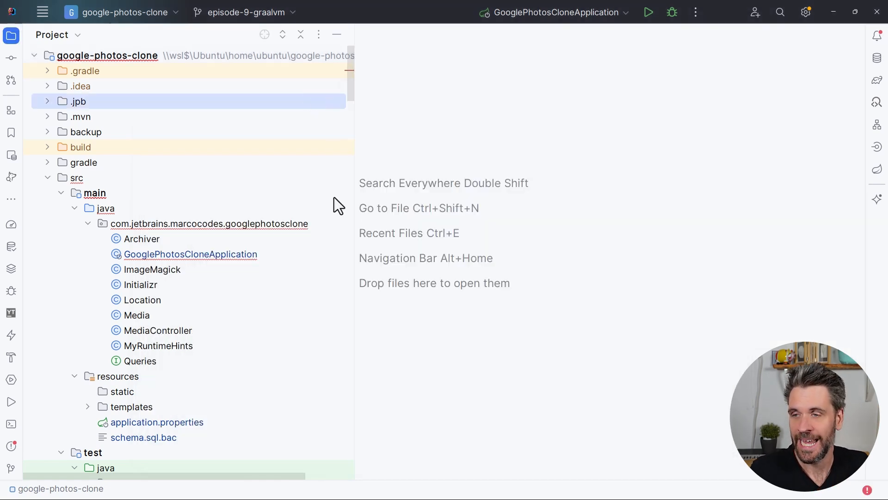
- Locate the org.graalvm.buildtools.native 0.9.28 plugin line in build.gradle
{"action": "scroll", "scroll_direction": "down", "scroll_amount": 3}
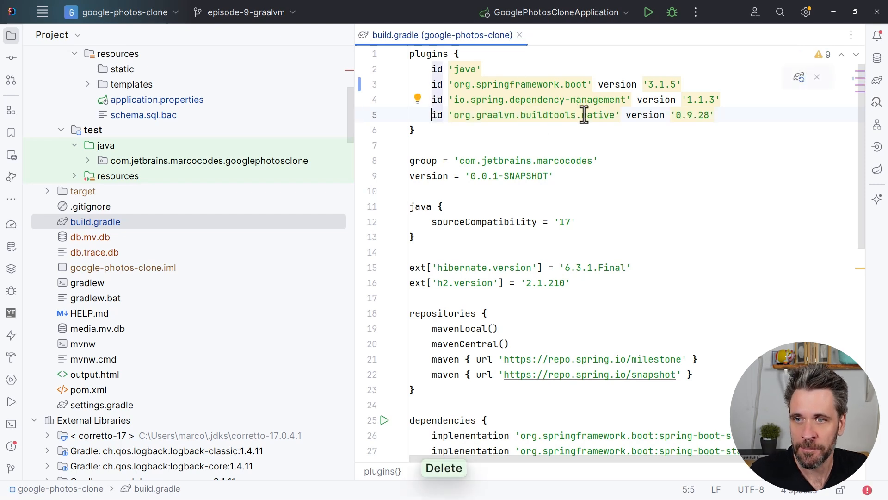
{"action": "left_click", "coordinate": [592, 115]}
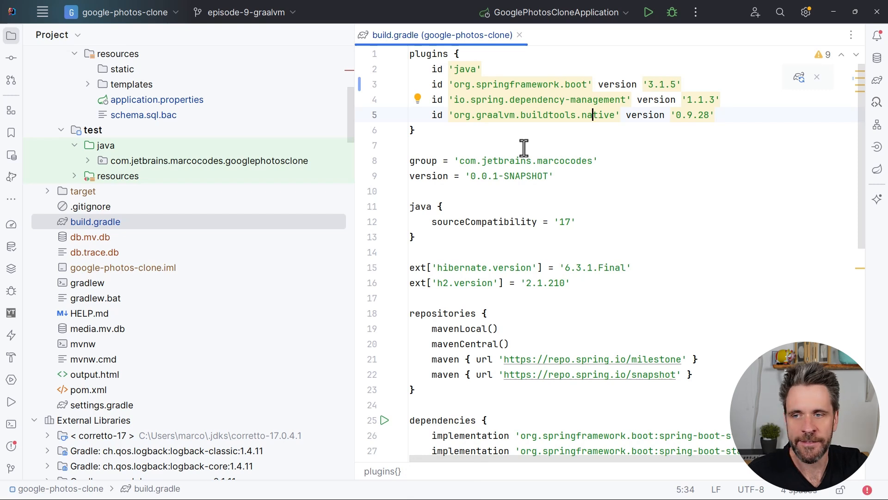
{"action": "mouse_move", "coordinate": [556, 222]}
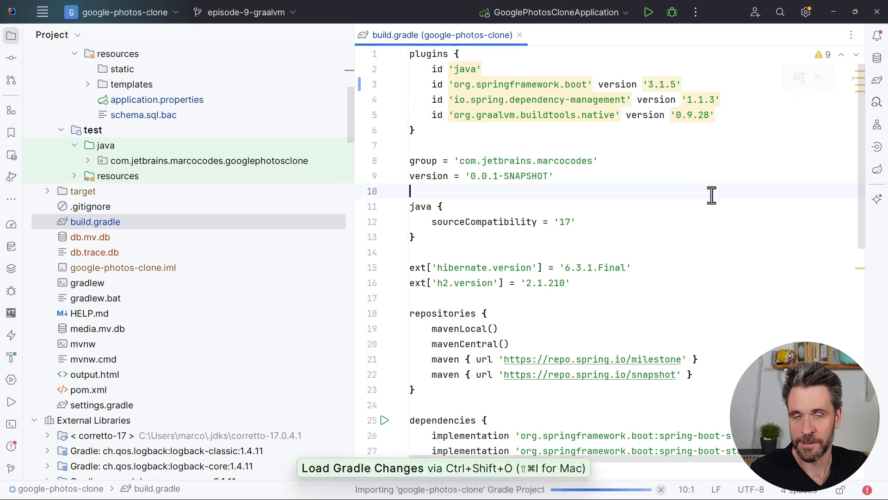
{"action": "mouse_move", "coordinate": [745, 119]}
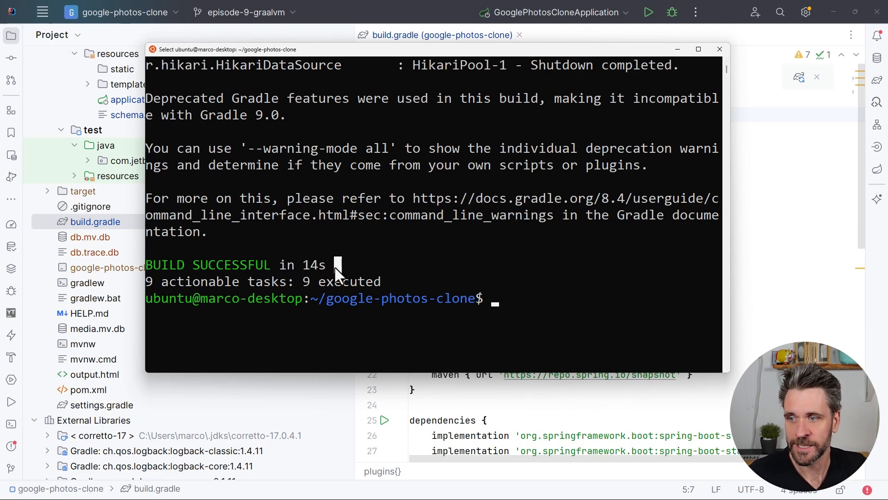
{"action": "mouse_move", "coordinate": [483, 275]}
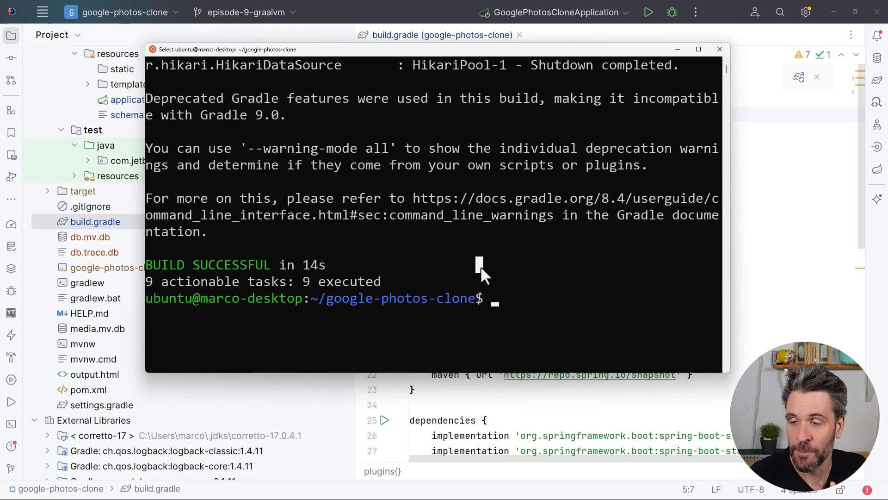
{"action": "mouse_move", "coordinate": [457, 311]}
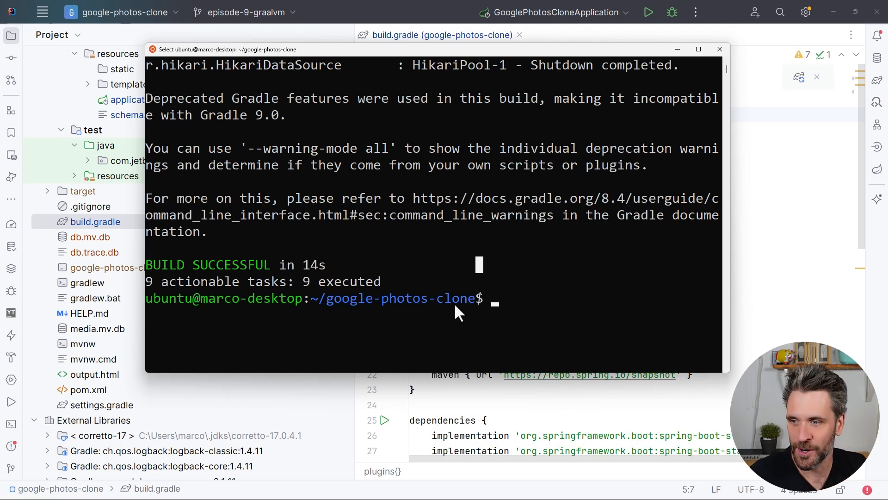
{"action": "mouse_move", "coordinate": [441, 265]}
{"action": "type", "text": "./gradlew nativeCompile"}
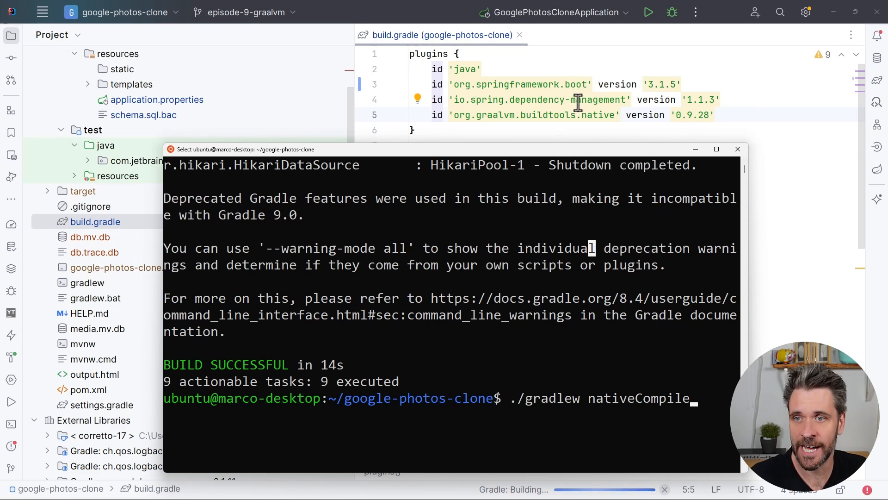
{"action": "mouse_move", "coordinate": [555, 416]}
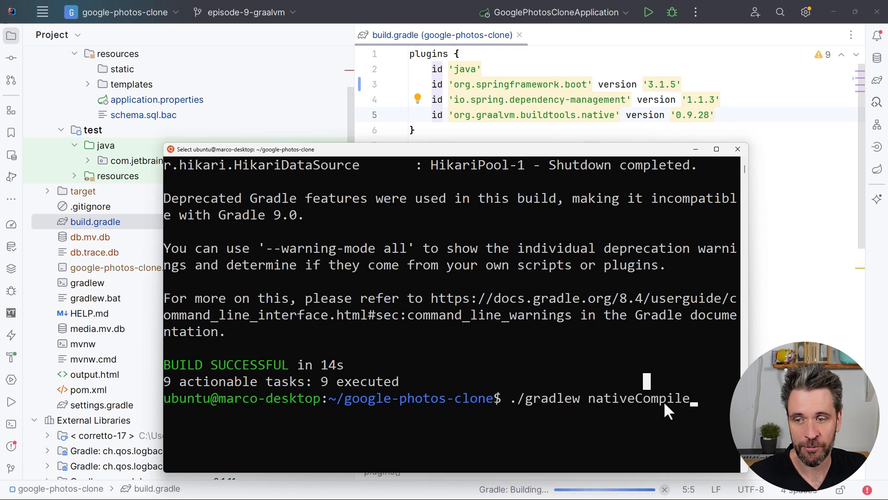
{"action": "mouse_move", "coordinate": [636, 343]}
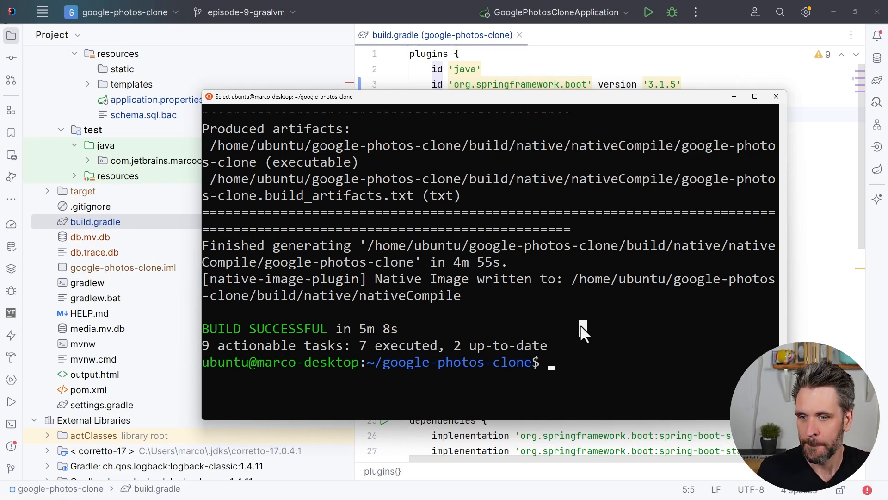
- Launch build/native/nativeCompile/google-photos-clone and highlight the Hibernate SessionFactory ReflectionOptimizer error
{"action": "type", "text": "build/native/"}
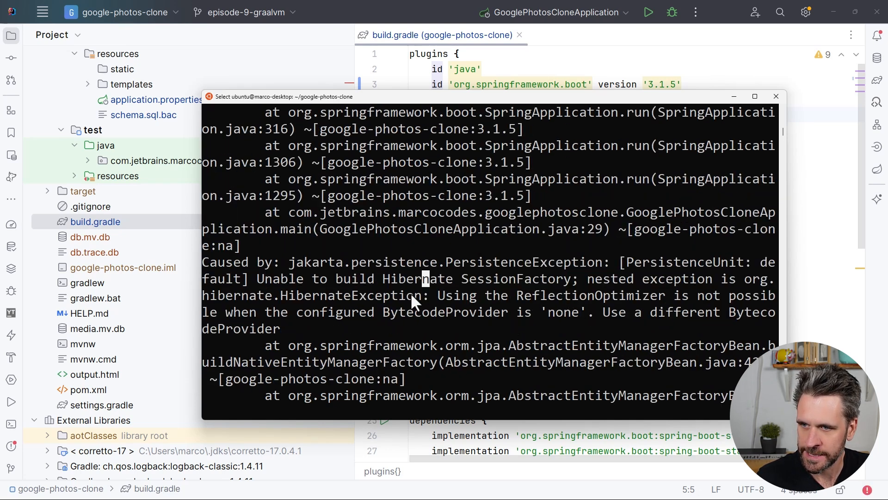
{"action": "left_click_drag", "start_coordinate": [437, 294], "coordinate": [728, 312]}
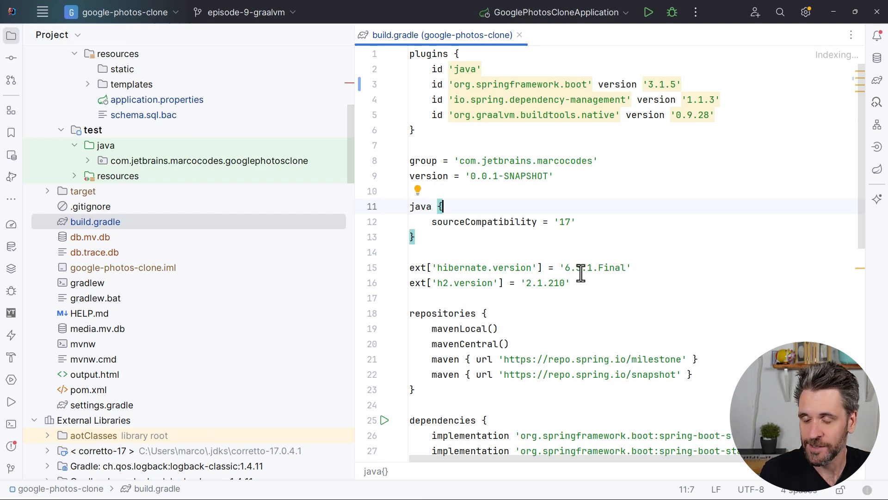
{"action": "mouse_move", "coordinate": [379, 273]}
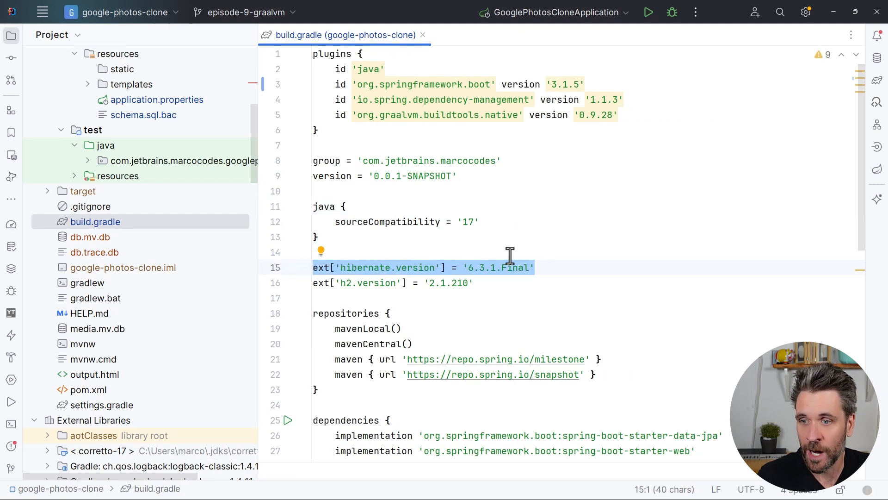
- Select the ext['hibernate.version'] 6.3.1.Final line in build.gradle for removal
{"action": "left_click", "coordinate": [489, 268]}
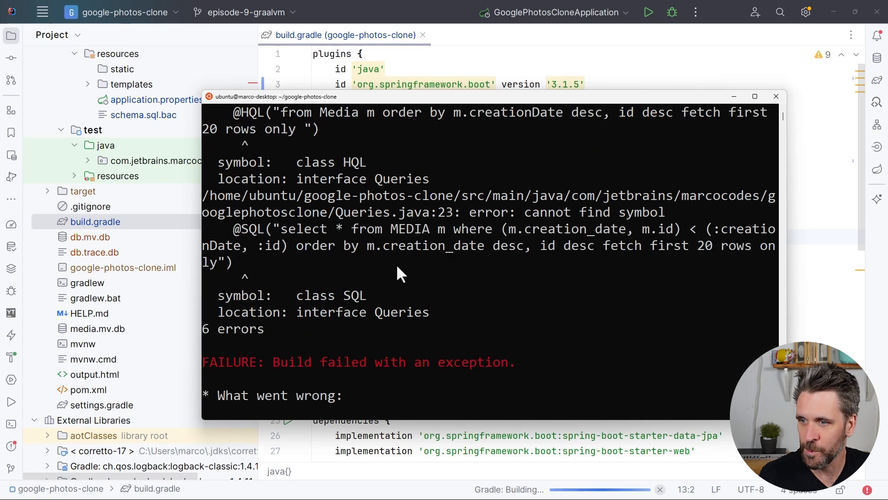
- Return to the Project tree and bring up schema.sql.bac with the media table definition
{"action": "left_click", "coordinate": [776, 96]}
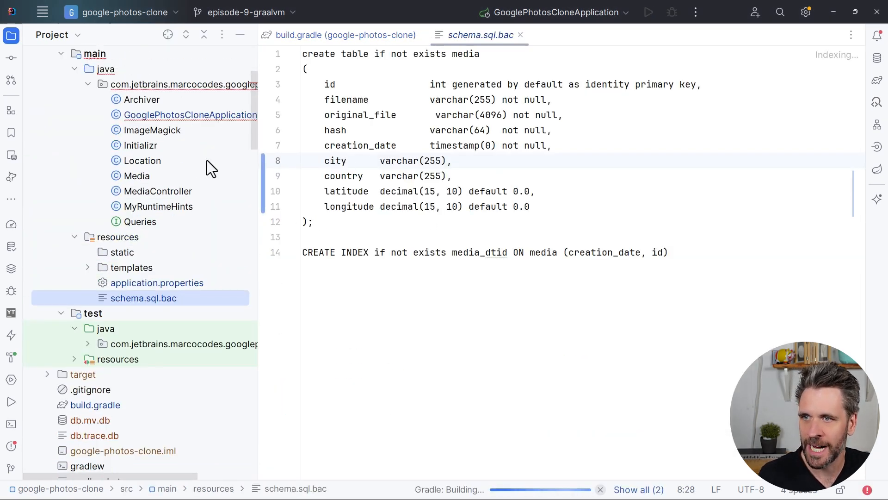
- Switch to Queries.java to fix the HQL/SQL annotation usage before recompiling
{"action": "left_click", "coordinate": [188, 115]}
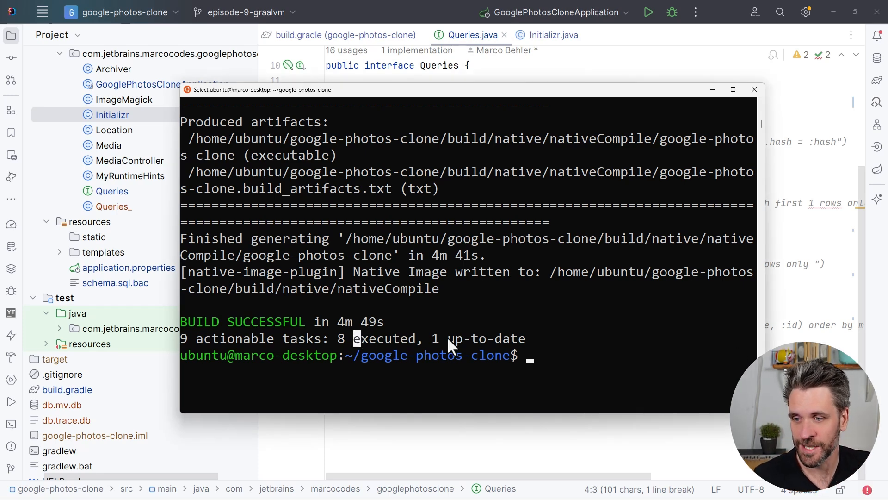
- Run ./gradlew build in the terminal, then return to the editor for application.properties
{"action": "type", "text": "./gradlew  build"}
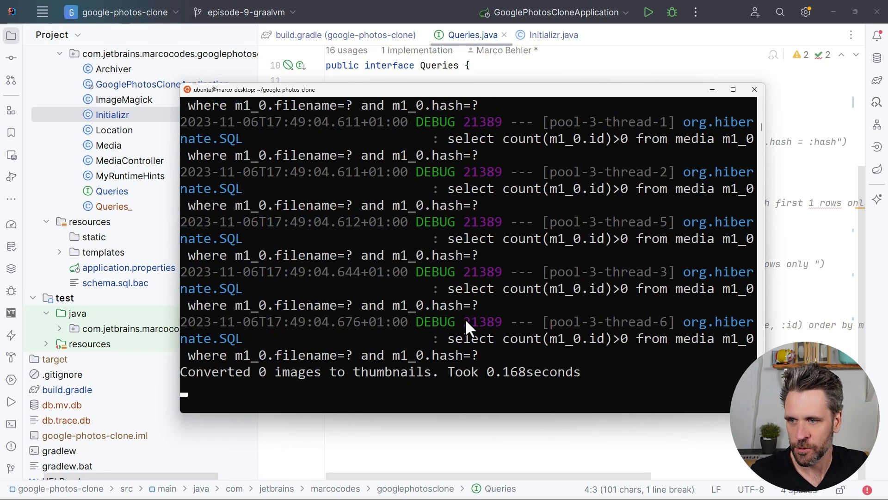
{"action": "mouse_move", "coordinate": [459, 378]}
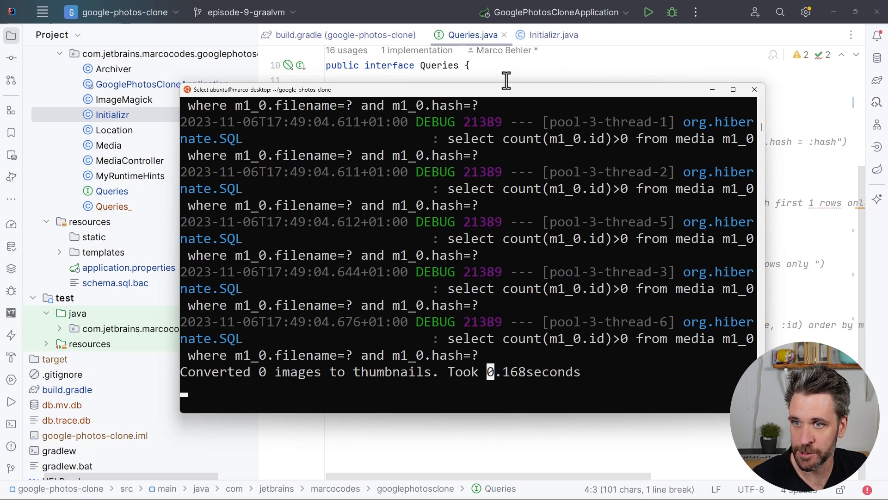
{"action": "left_click", "coordinate": [128, 267]}
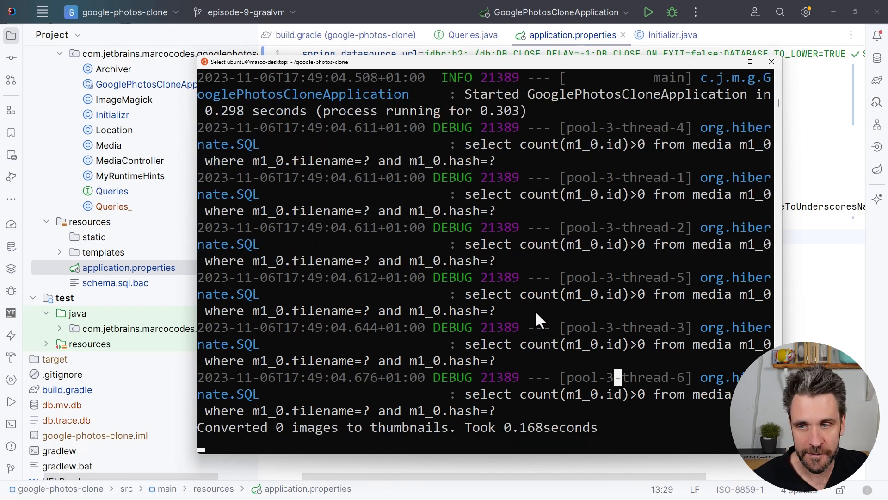
{"action": "mouse_move", "coordinate": [744, 304]}
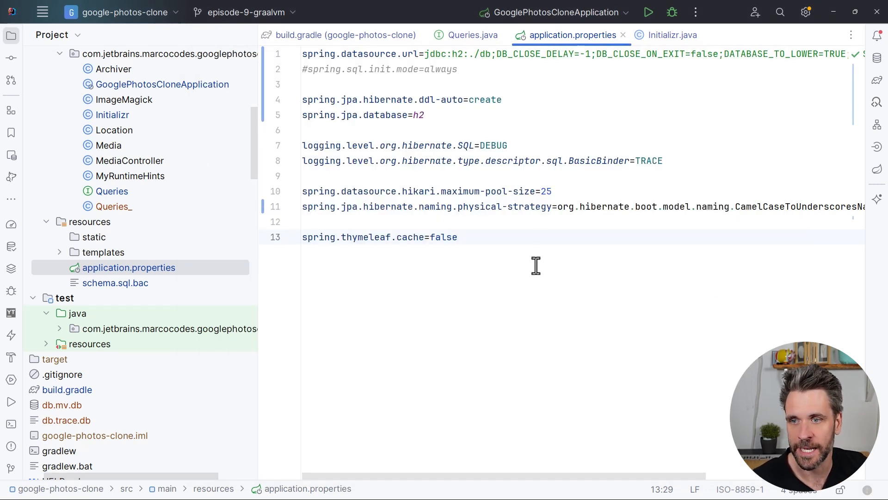
{"action": "mouse_move", "coordinate": [409, 220]}
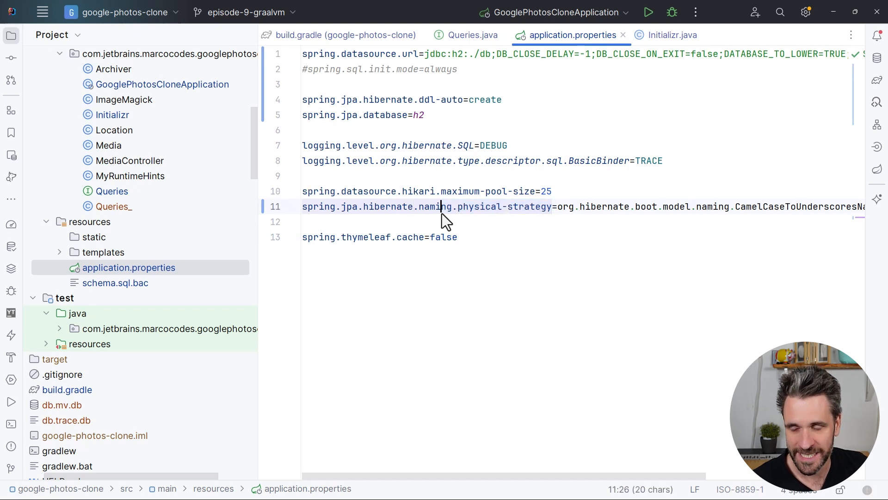
{"action": "scroll", "scroll_direction": "right", "scroll_amount": 3}
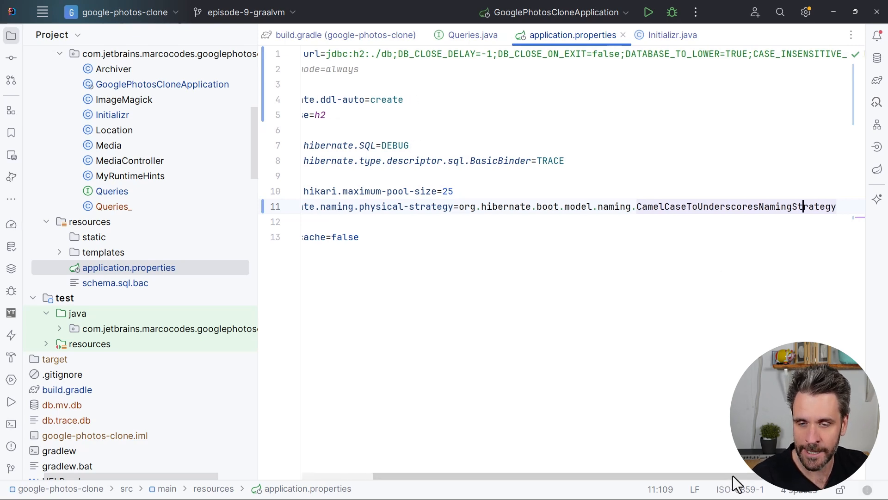
{"action": "mouse_move", "coordinate": [785, 207]}
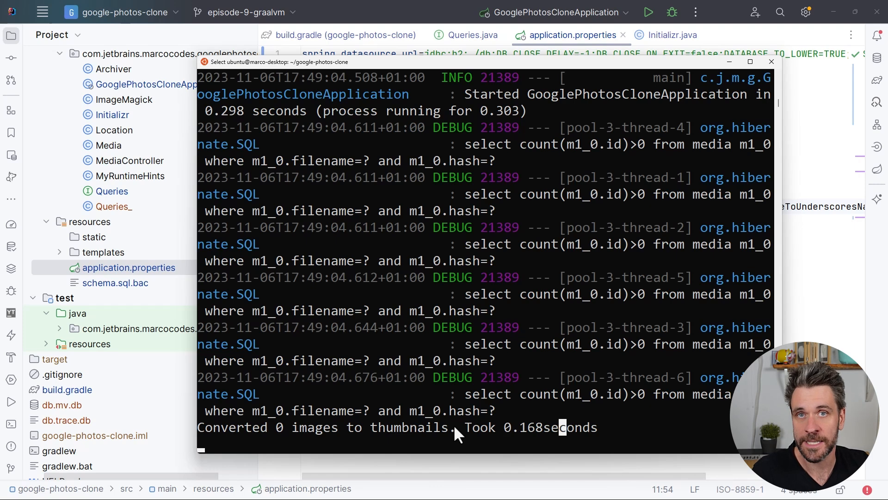
{"action": "mouse_move", "coordinate": [464, 433]}
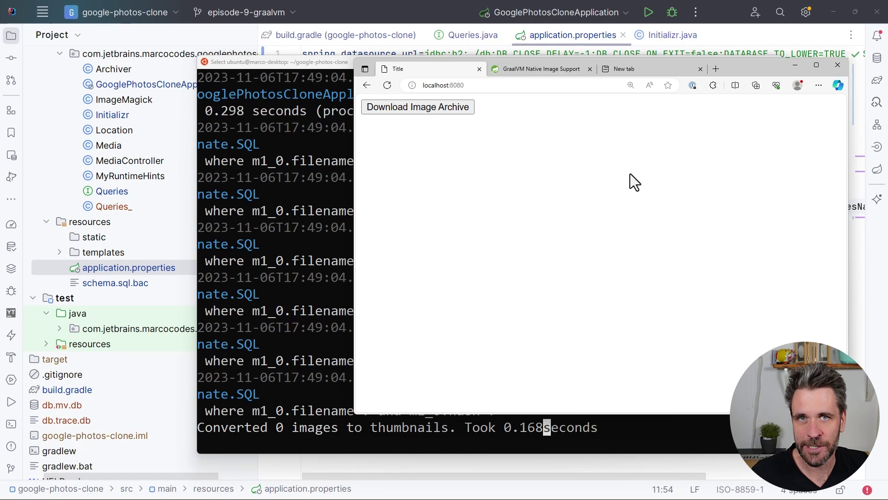
{"action": "mouse_move", "coordinate": [266, 304]}
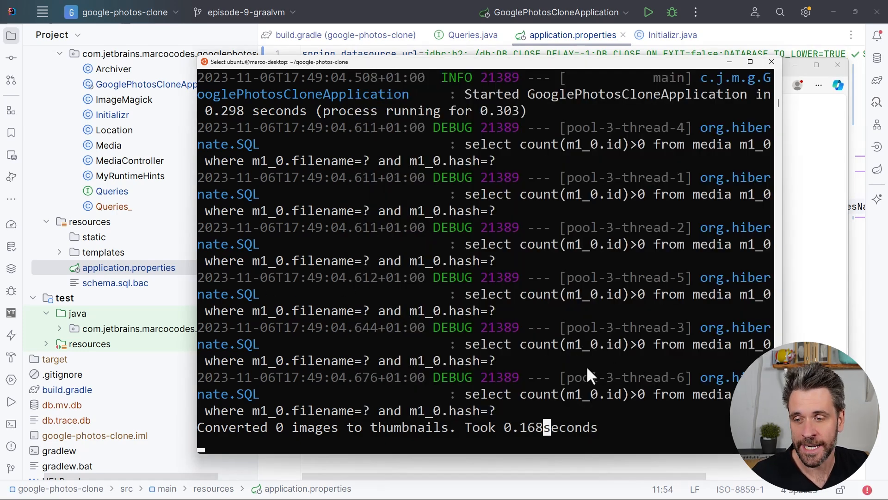
{"action": "mouse_move", "coordinate": [596, 379]}
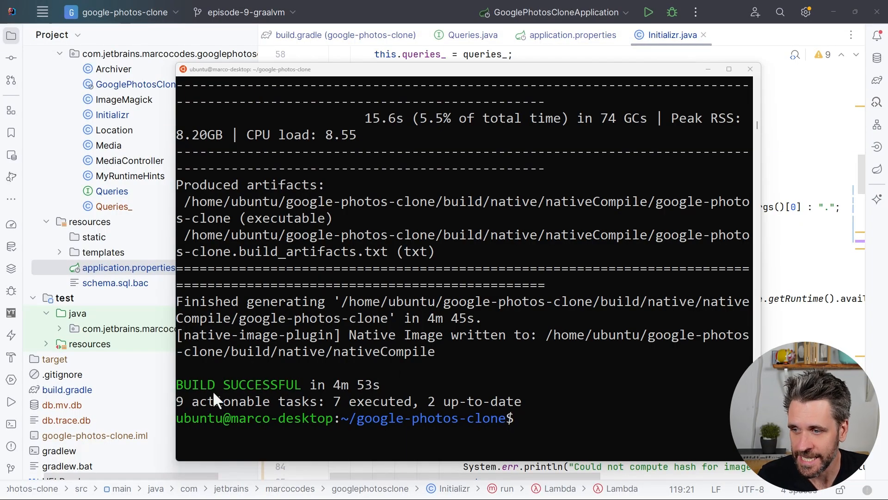
- Rerun ./gradlew nativeCompile and start build/native/nativeCompile/google-photos-clone
{"action": "type", "text": "./gradlew nativeCompile"}
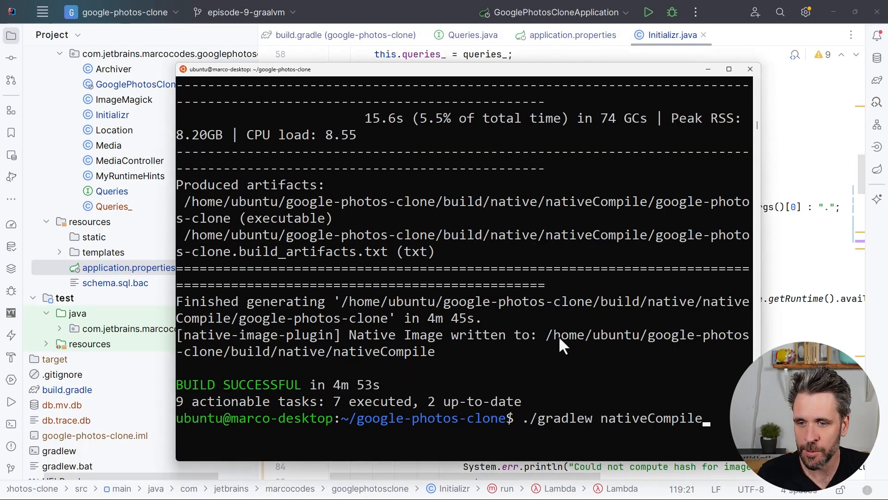
{"action": "type", "text": "build/native/nativeCompile/google-photos-clone"}
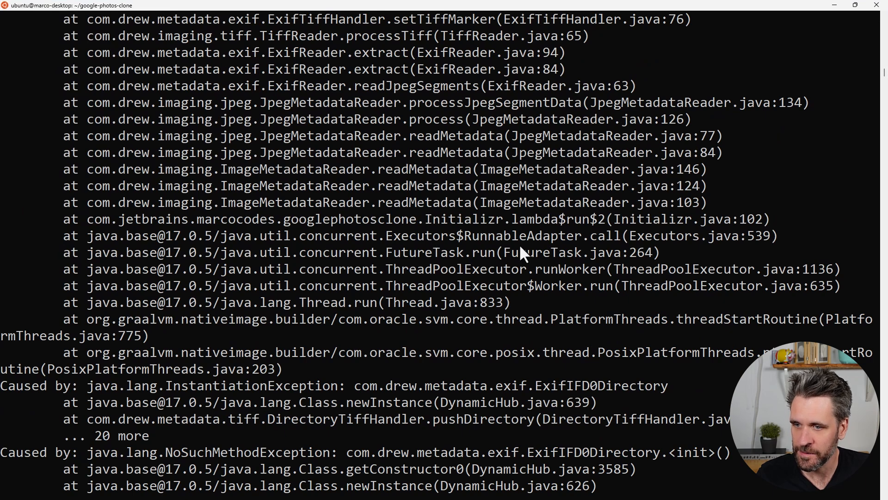
{"action": "mouse_move", "coordinate": [368, 405]}
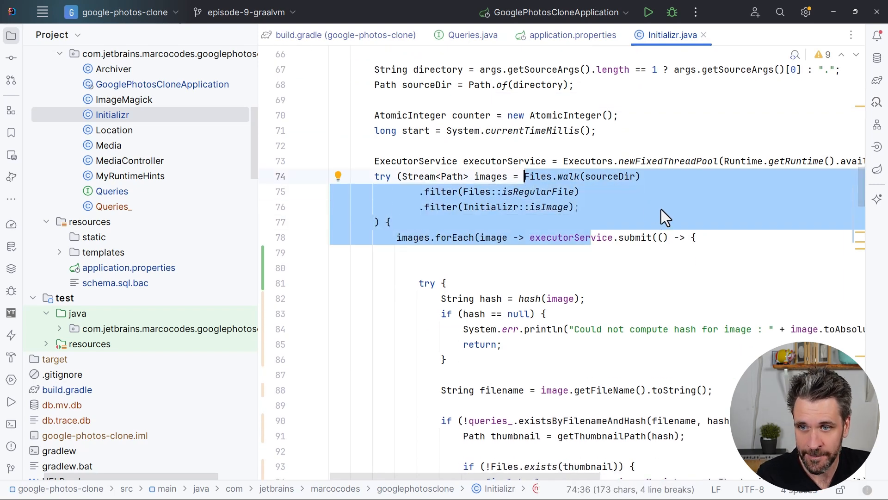
{"action": "left_click", "coordinate": [557, 208]}
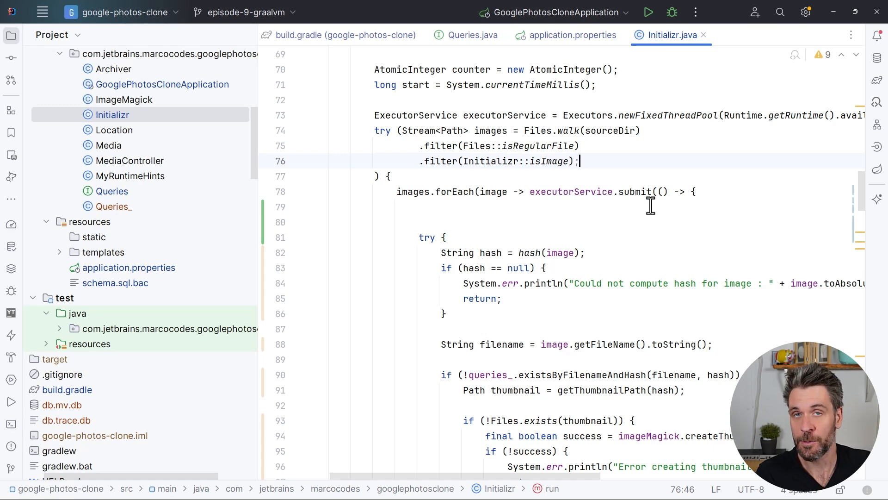
{"action": "mouse_move", "coordinate": [662, 209]}
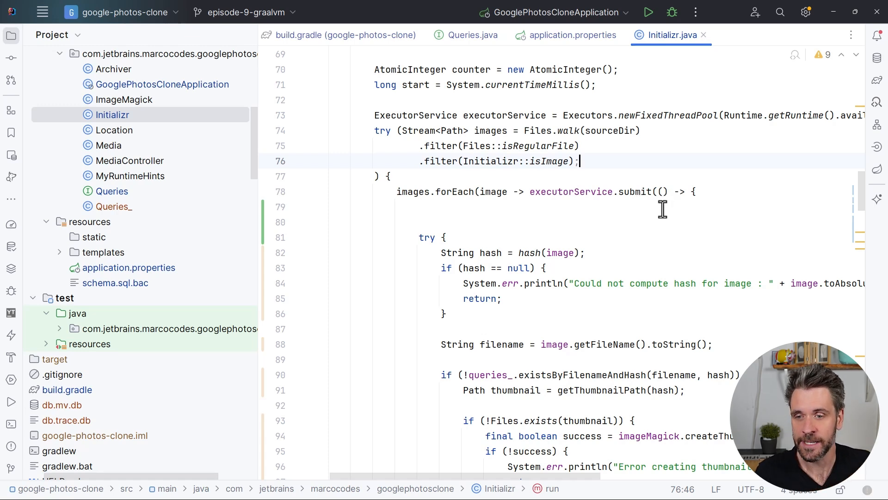
{"action": "scroll", "scroll_direction": "down", "scroll_amount": 3}
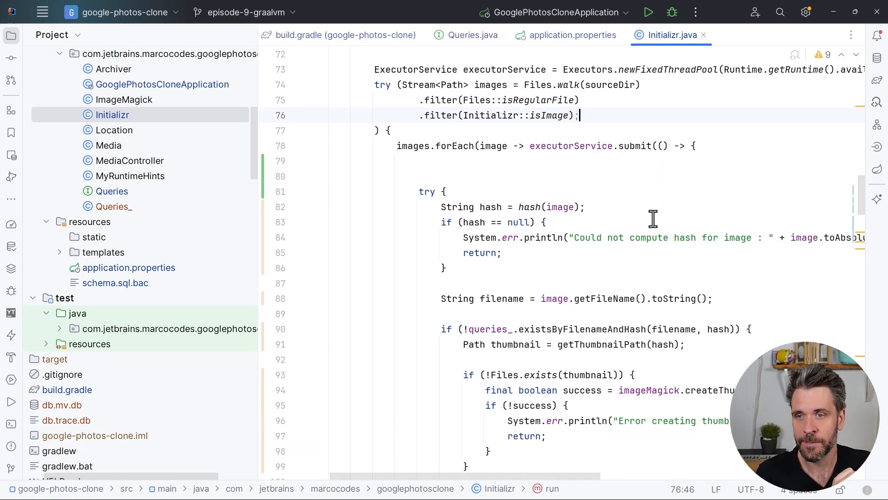
{"action": "scroll", "scroll_direction": "down", "scroll_amount": 3}
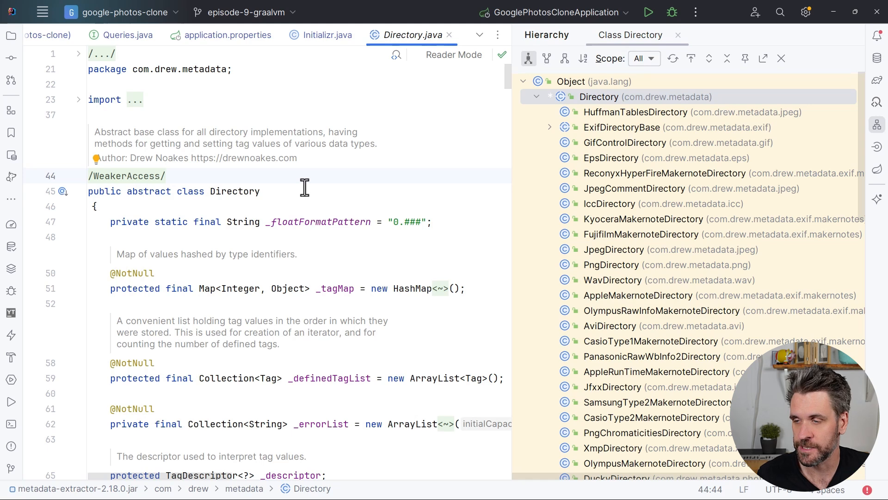
- Browse the Directory class's subclass hierarchy and select PentaxMakernoteDirectory
{"action": "double_click", "coordinate": [235, 191]}
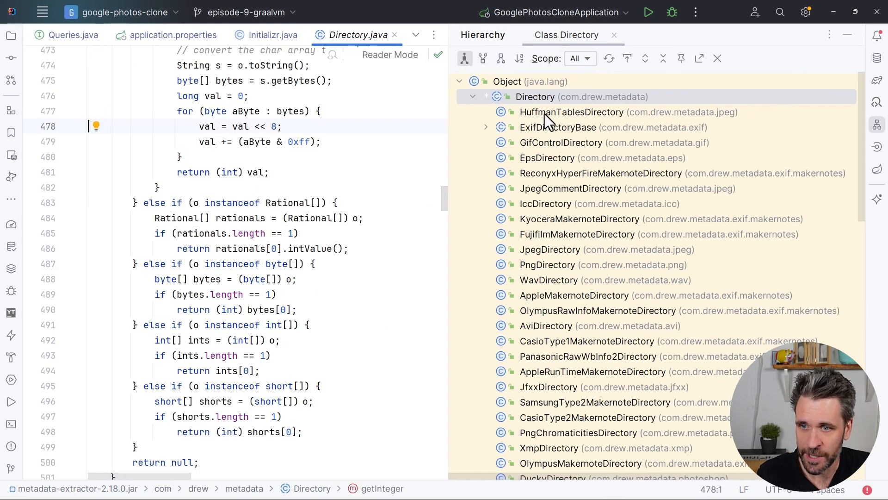
{"action": "scroll", "scroll_direction": "down", "scroll_amount": 3}
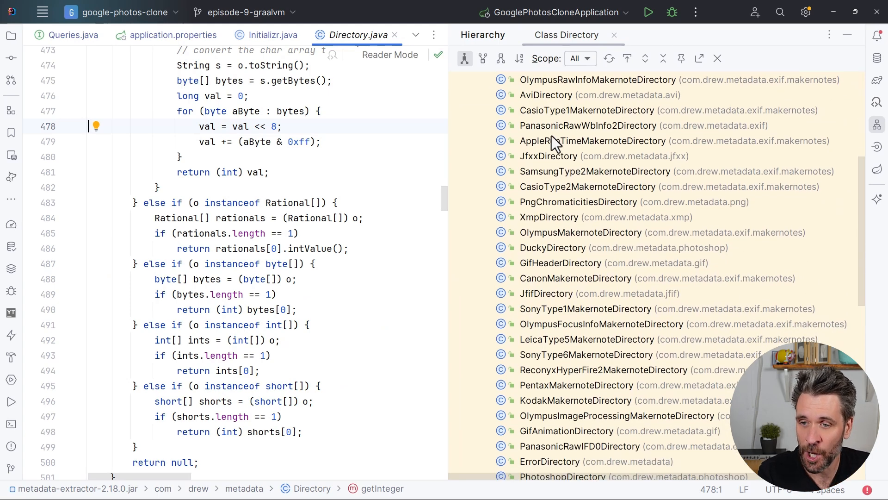
{"action": "scroll", "scroll_direction": "down", "scroll_amount": 3}
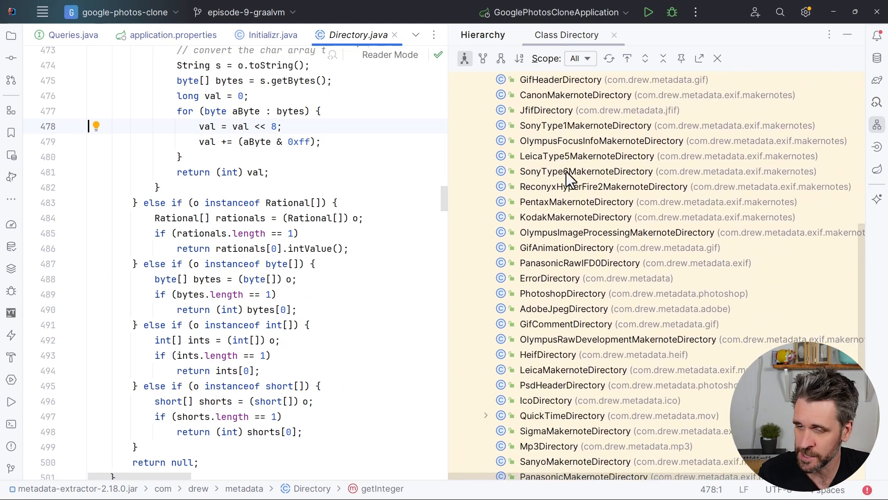
{"action": "scroll", "scroll_direction": "down", "scroll_amount": 3}
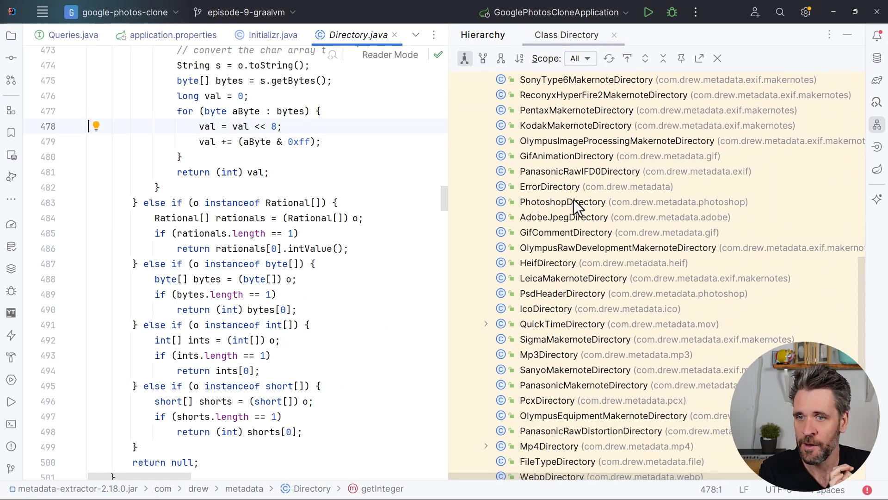
{"action": "mouse_move", "coordinate": [591, 224]}
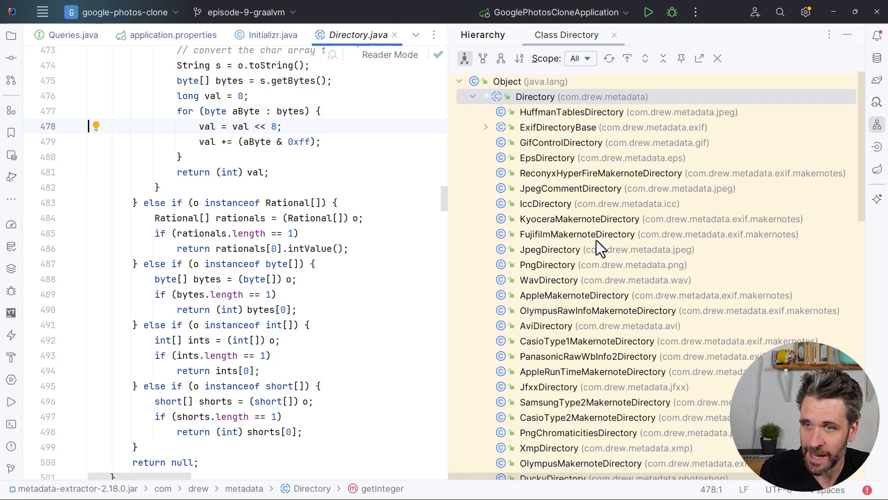
{"action": "mouse_move", "coordinate": [622, 159]}
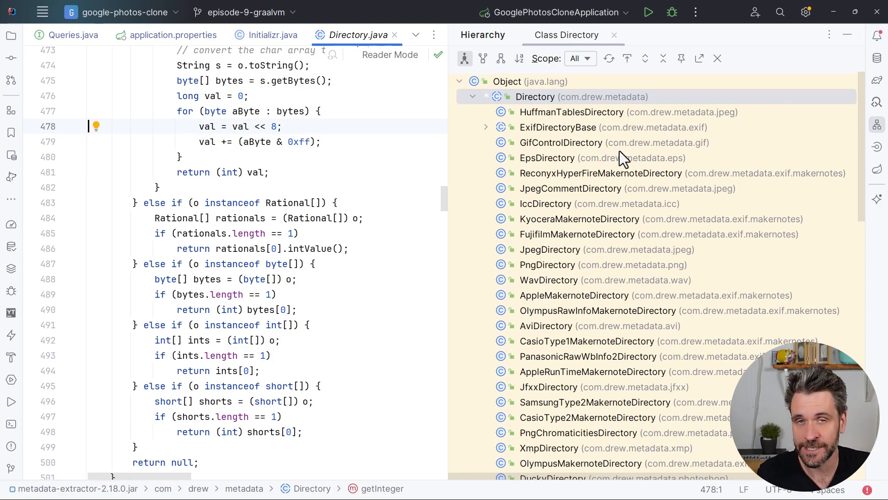
{"action": "scroll", "scroll_direction": "down", "scroll_amount": 3}
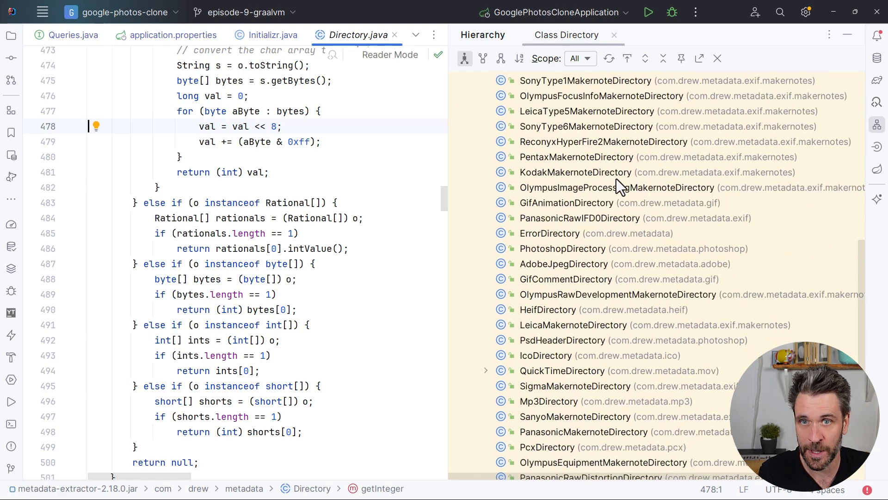
{"action": "scroll", "scroll_direction": "down", "scroll_amount": 3}
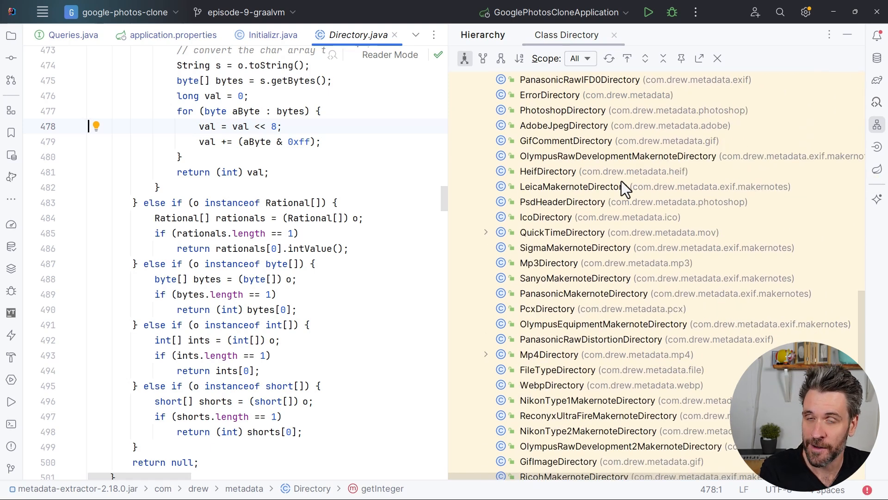
{"action": "scroll", "scroll_direction": "down", "scroll_amount": 3}
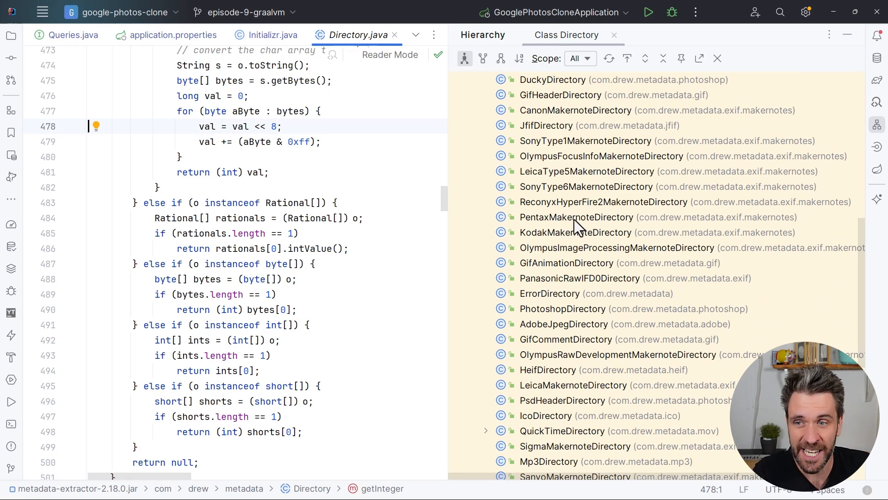
{"action": "left_click", "coordinate": [576, 216]}
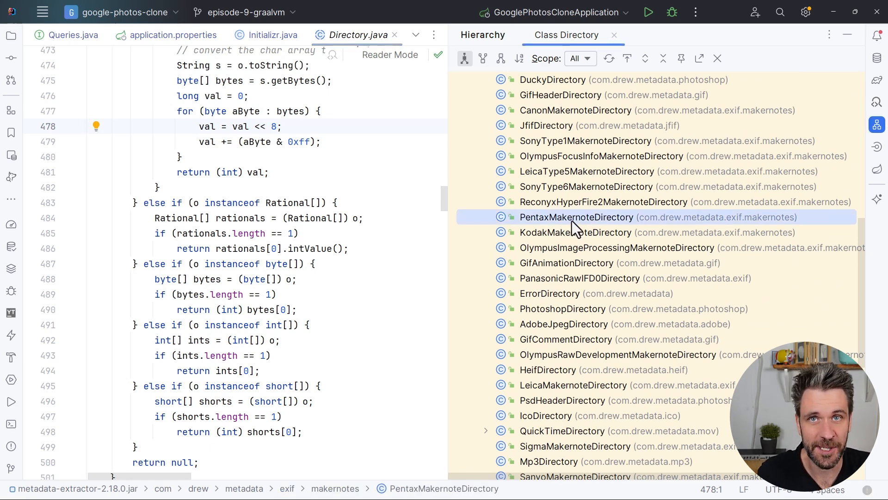
{"action": "mouse_move", "coordinate": [591, 229]}
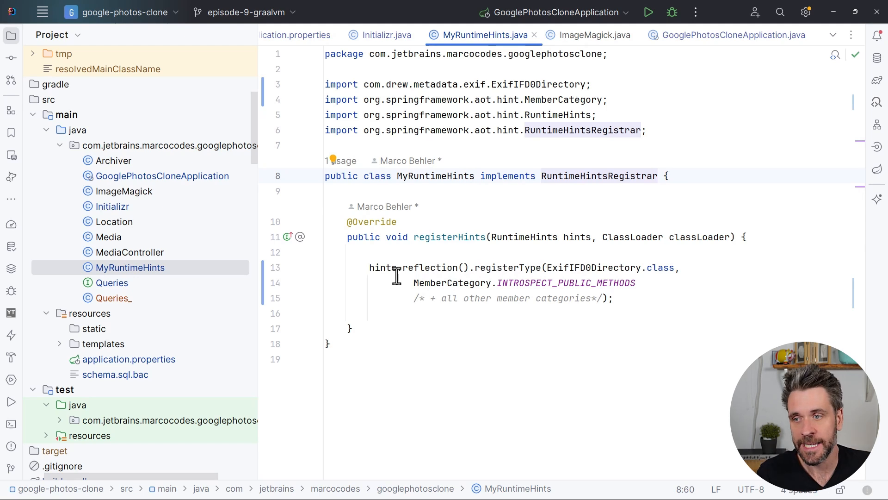
- Inspect the reflection() hint registering ExifIFD0Directory, then move to GooglePhotosCloneApplication
{"action": "left_click", "coordinate": [409, 268]}
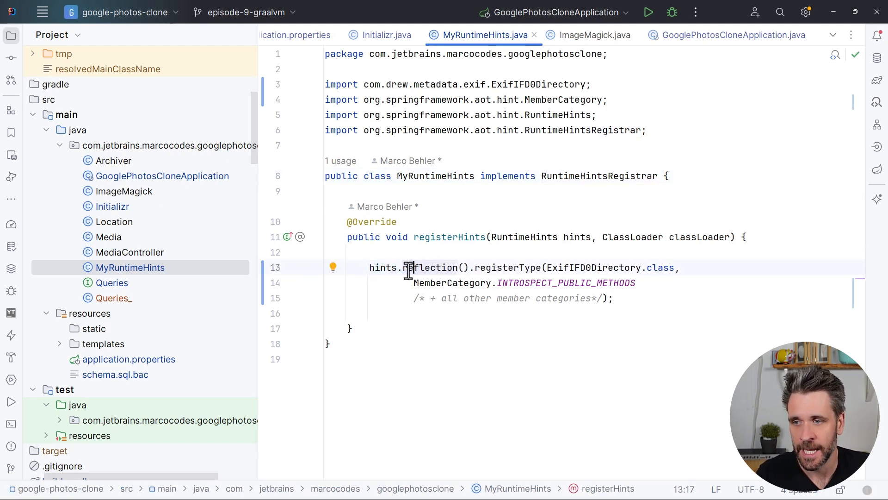
{"action": "double_click", "coordinate": [432, 267]}
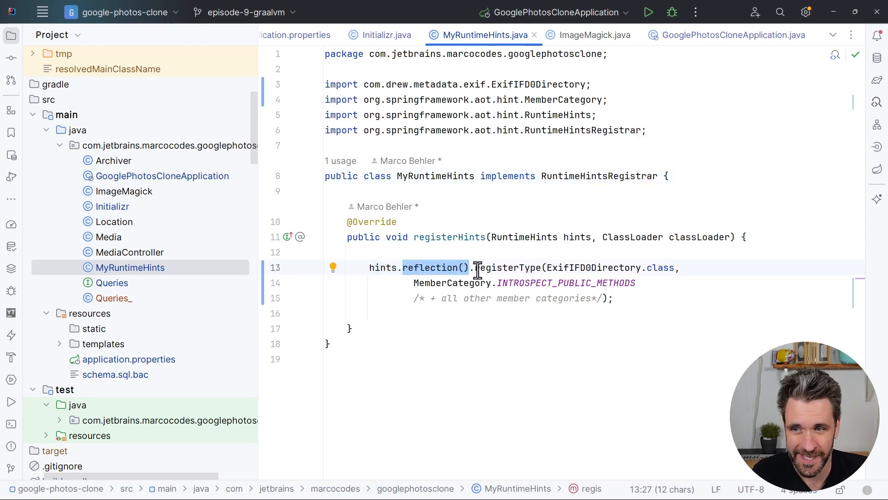
{"action": "double_click", "coordinate": [593, 268]}
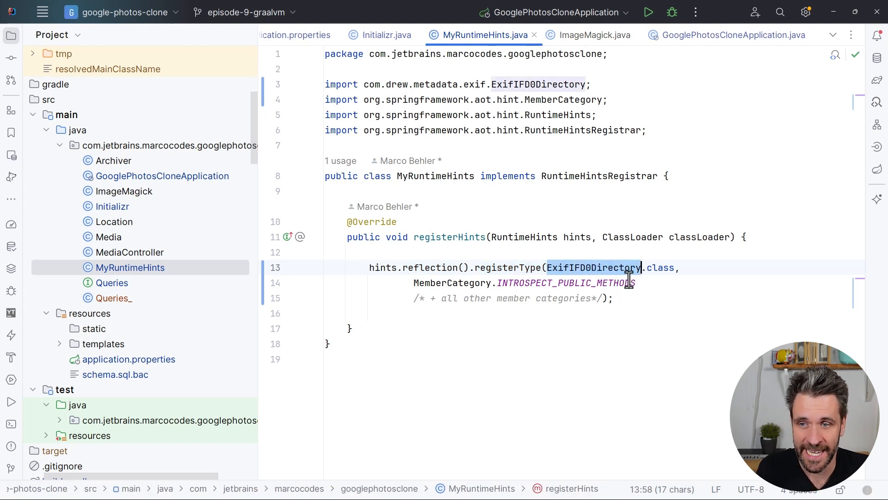
{"action": "mouse_move", "coordinate": [613, 267]}
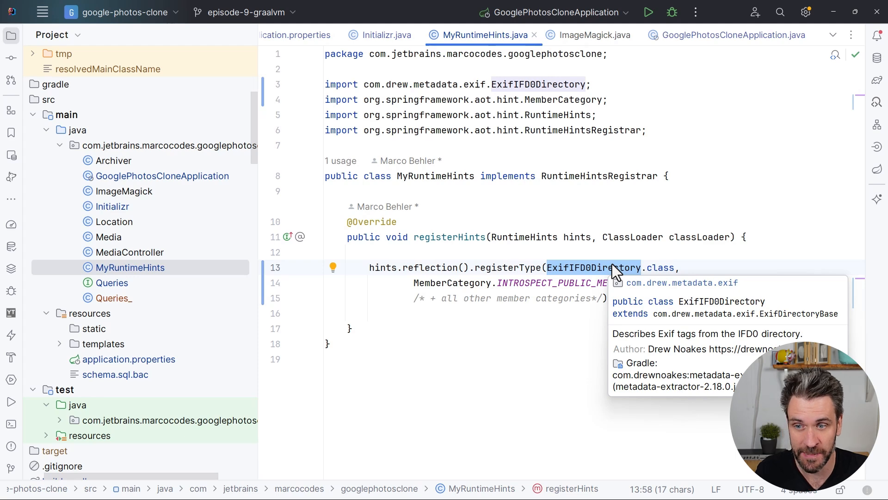
{"action": "left_click", "coordinate": [615, 298]}
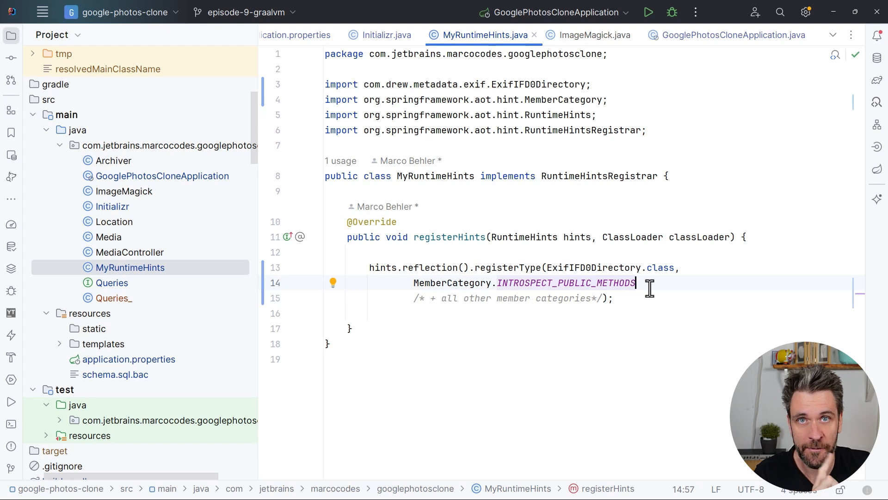
{"action": "mouse_move", "coordinate": [587, 299]}
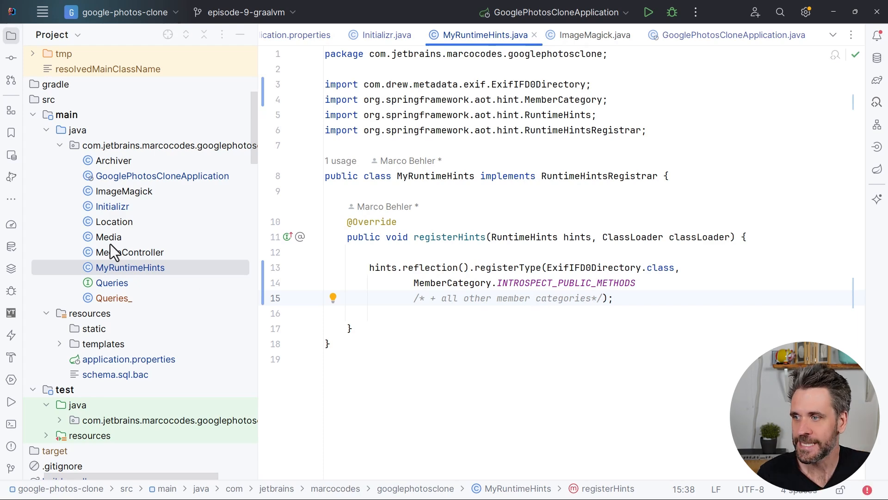
{"action": "mouse_move", "coordinate": [495, 316]}
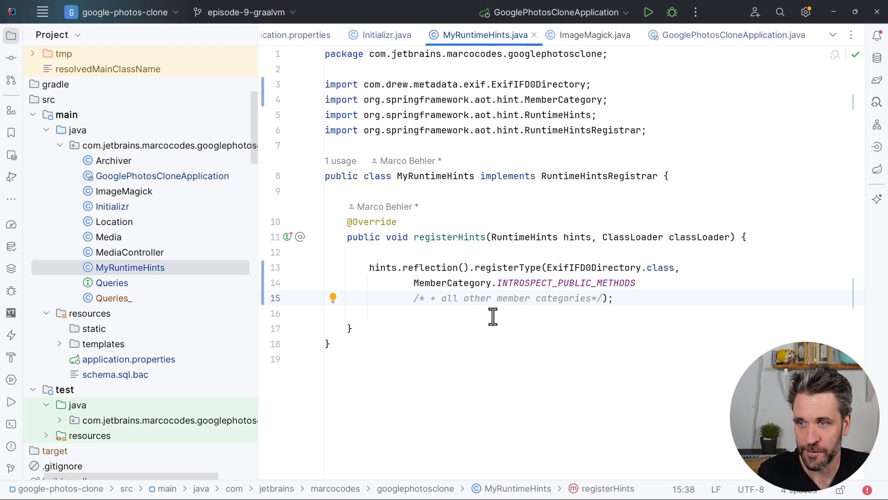
{"action": "left_click", "coordinate": [734, 35]}
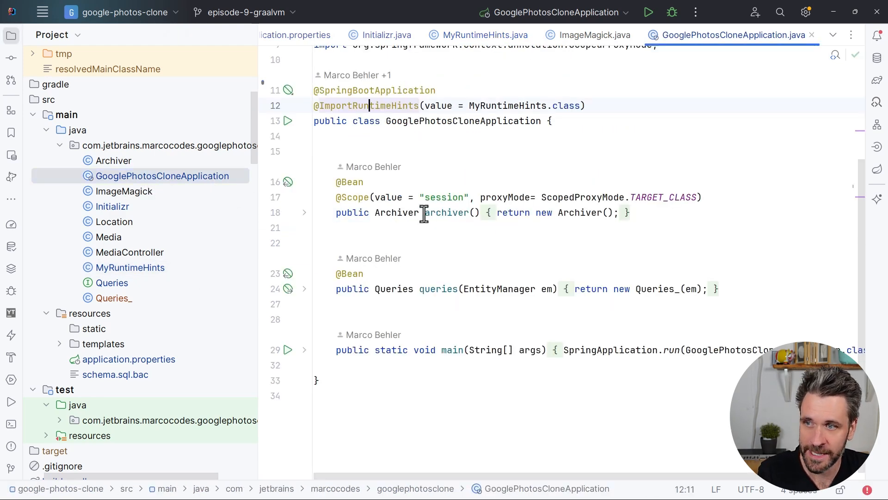